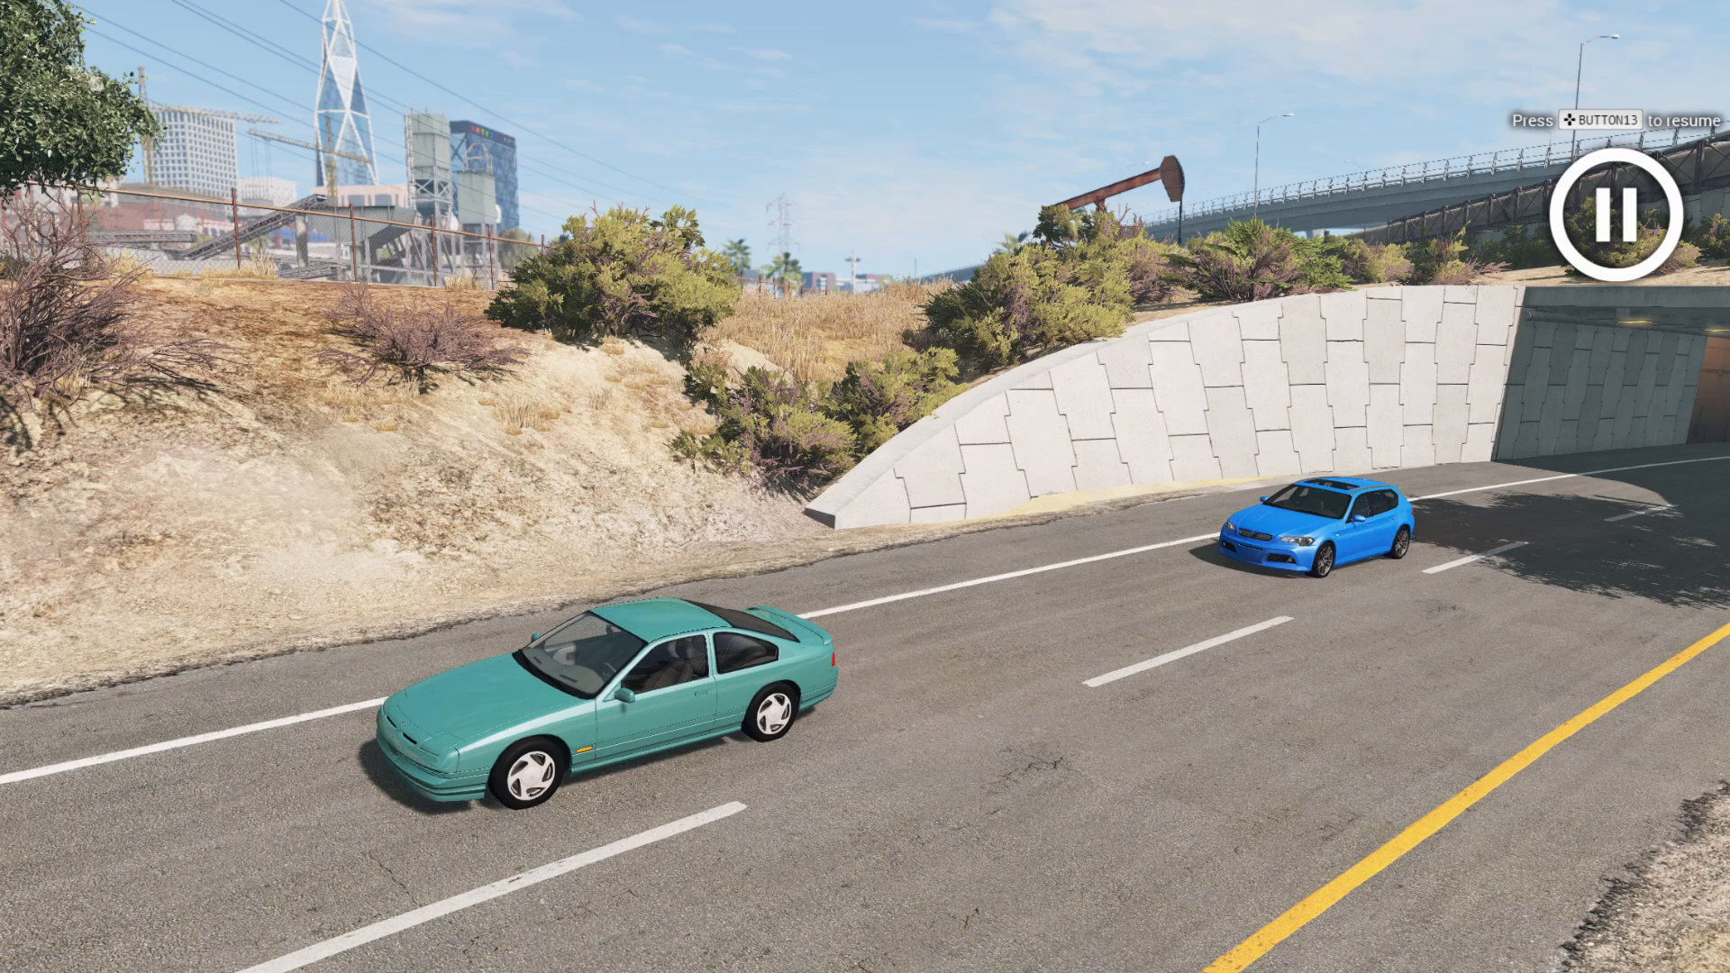
# Enter the World Editor with F11 and launch the Script AI Manager from the Gameplay tools
pyautogui.press('F11')
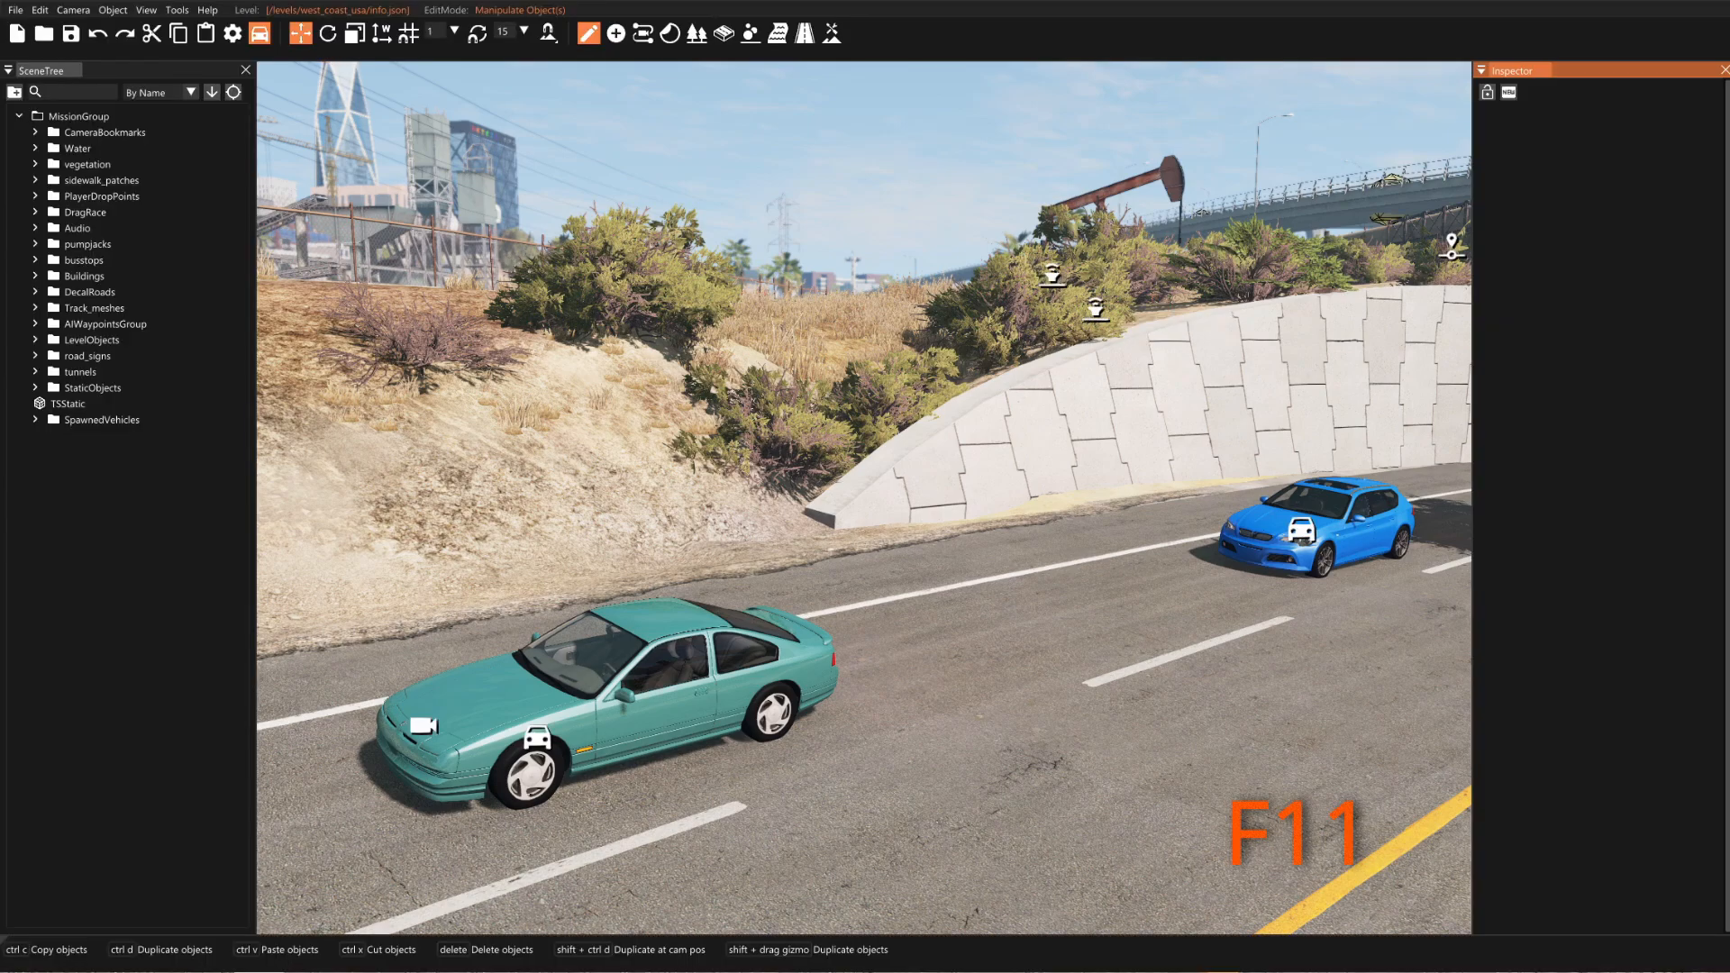
pyautogui.click(175, 9)
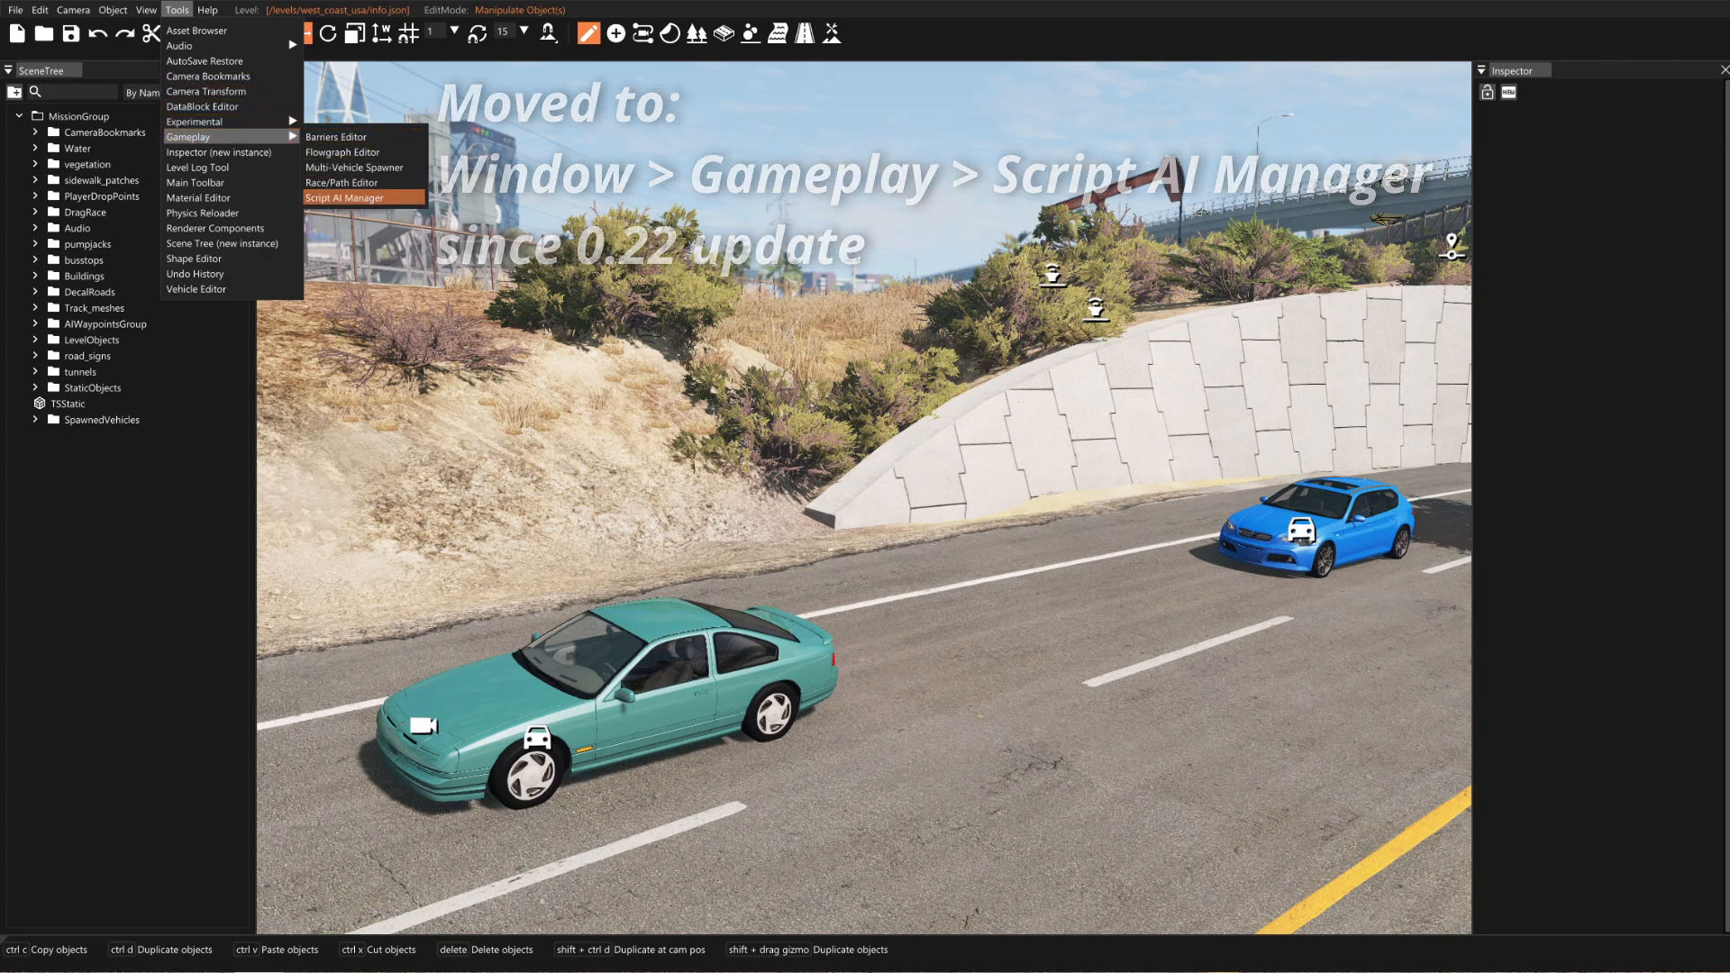
pyautogui.click(342, 198)
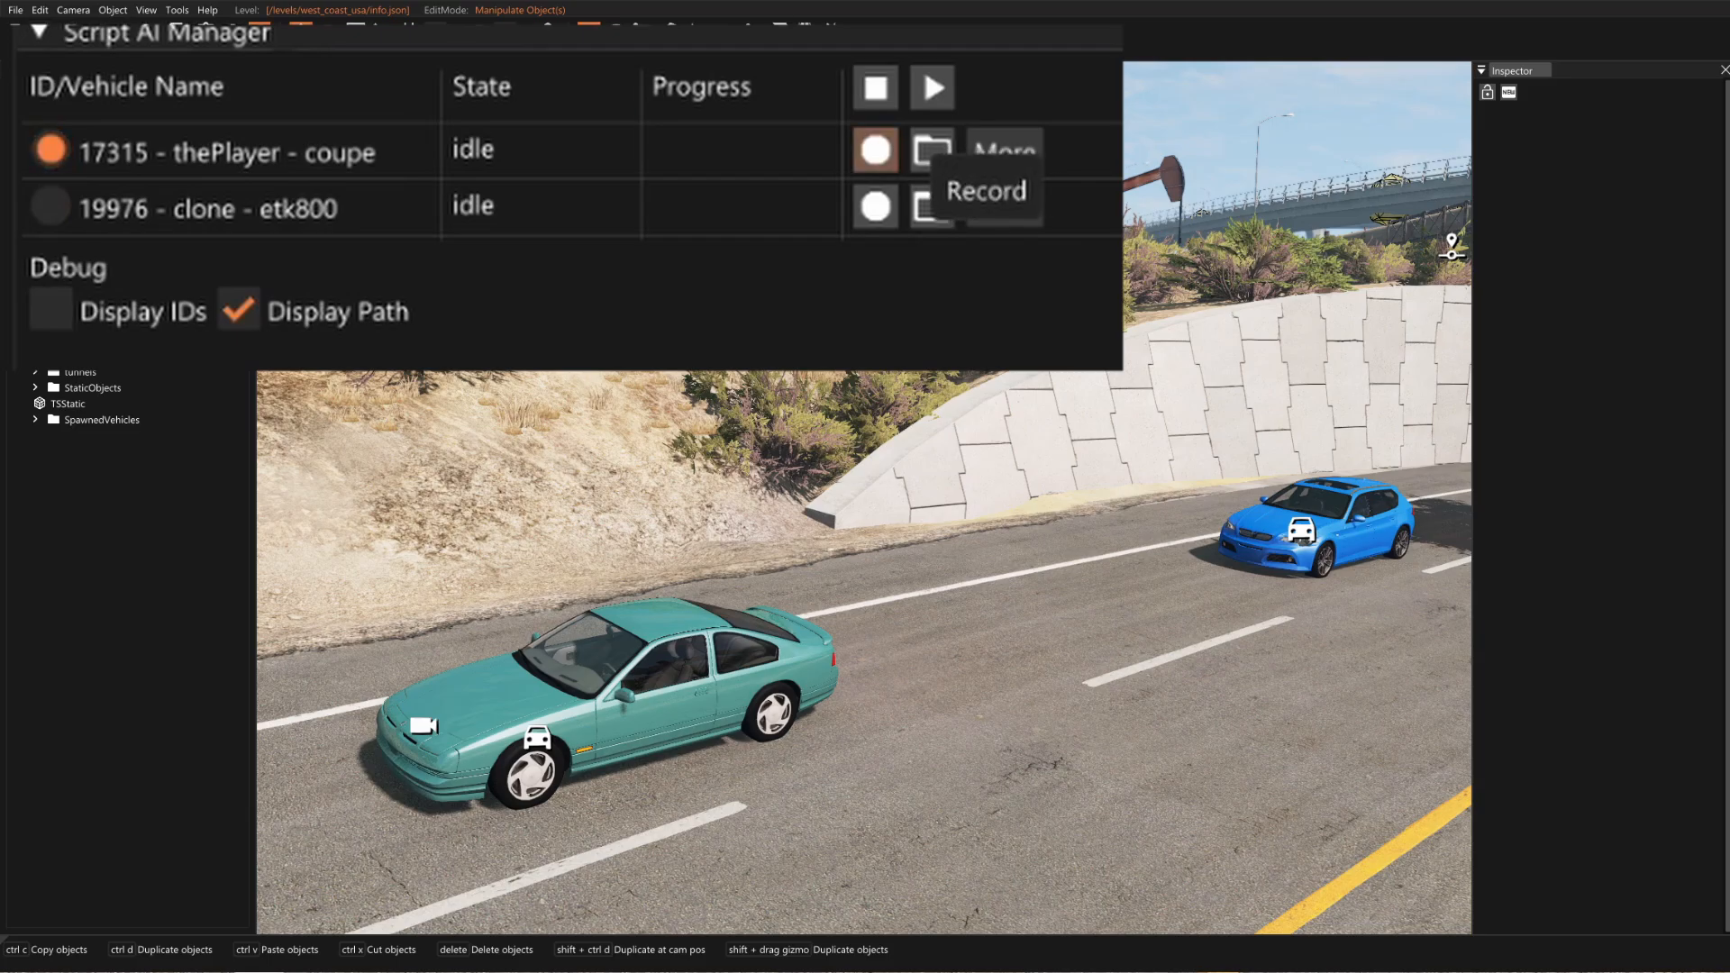
# Record the coupe driving along the road, stop the recording and play the path back
pyautogui.click(986, 191)
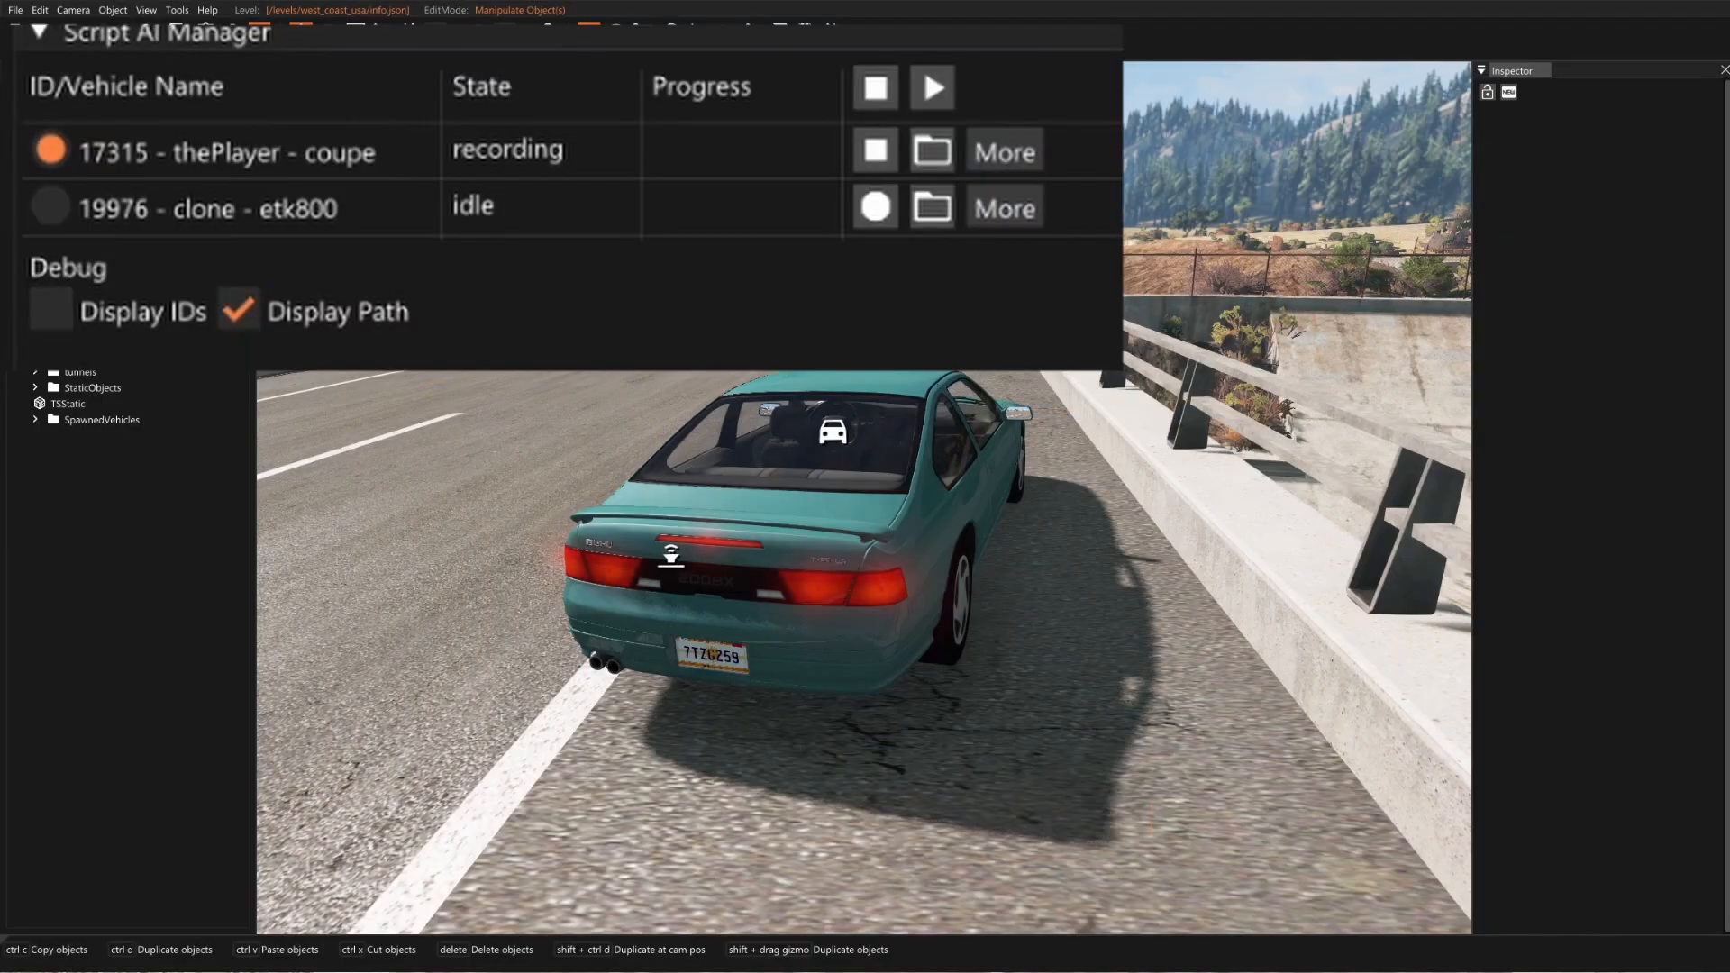
pyautogui.click(876, 150)
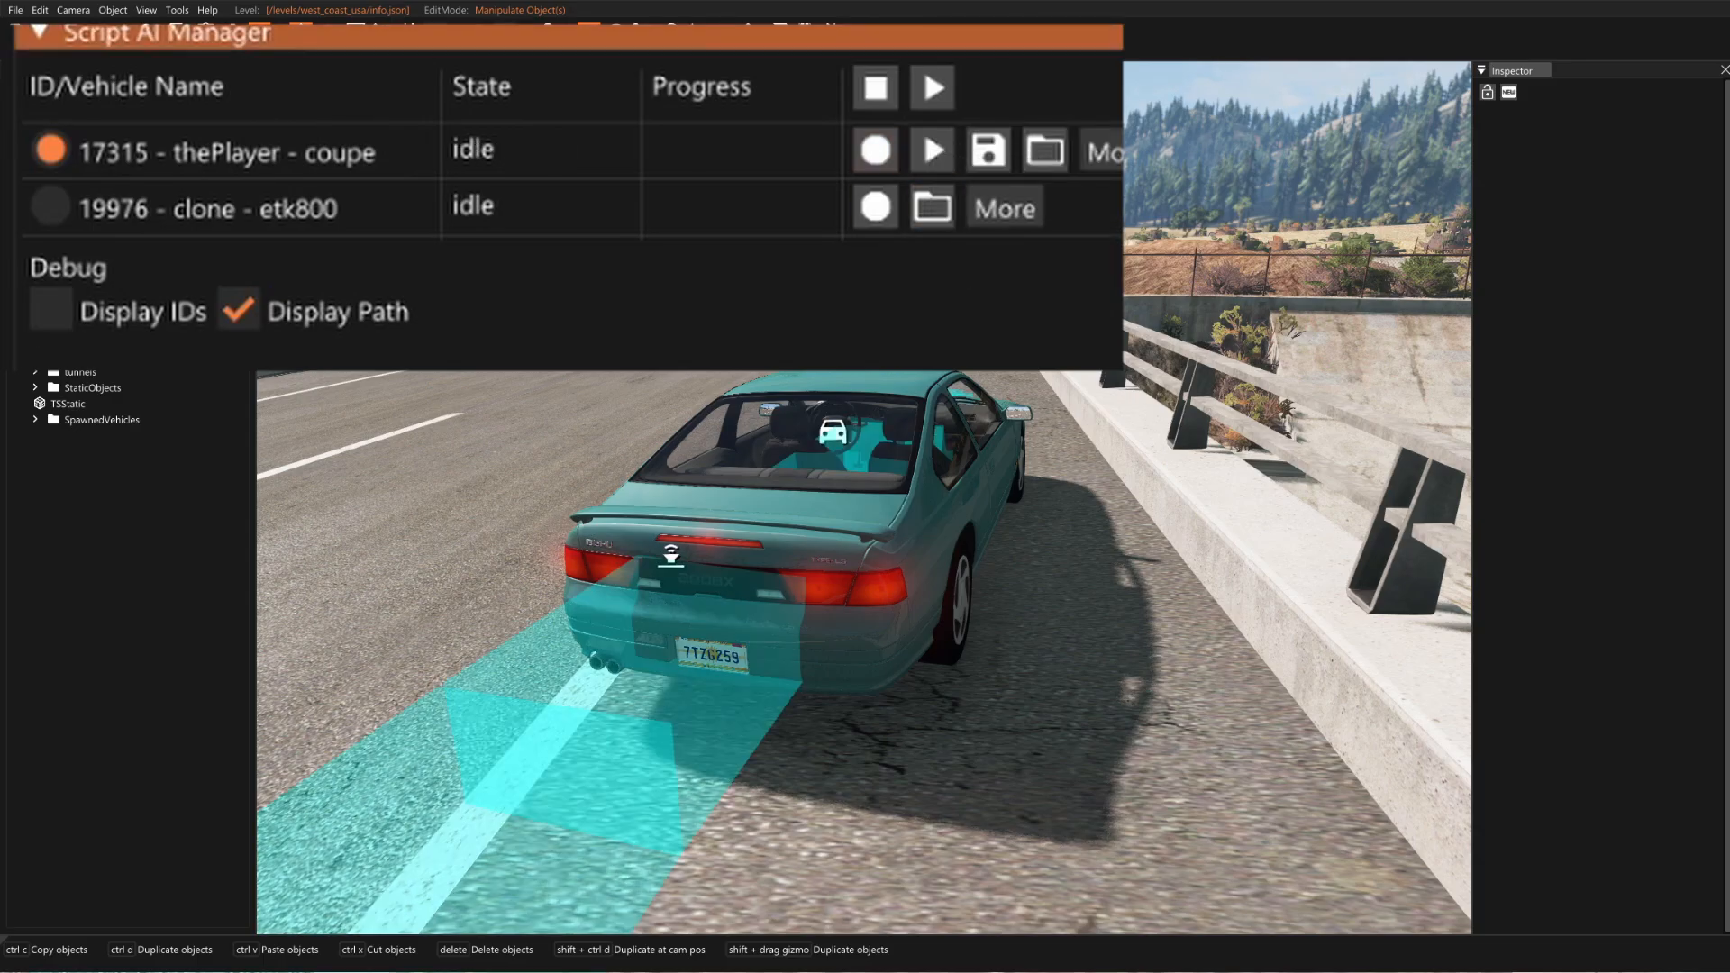
pyautogui.click(930, 150)
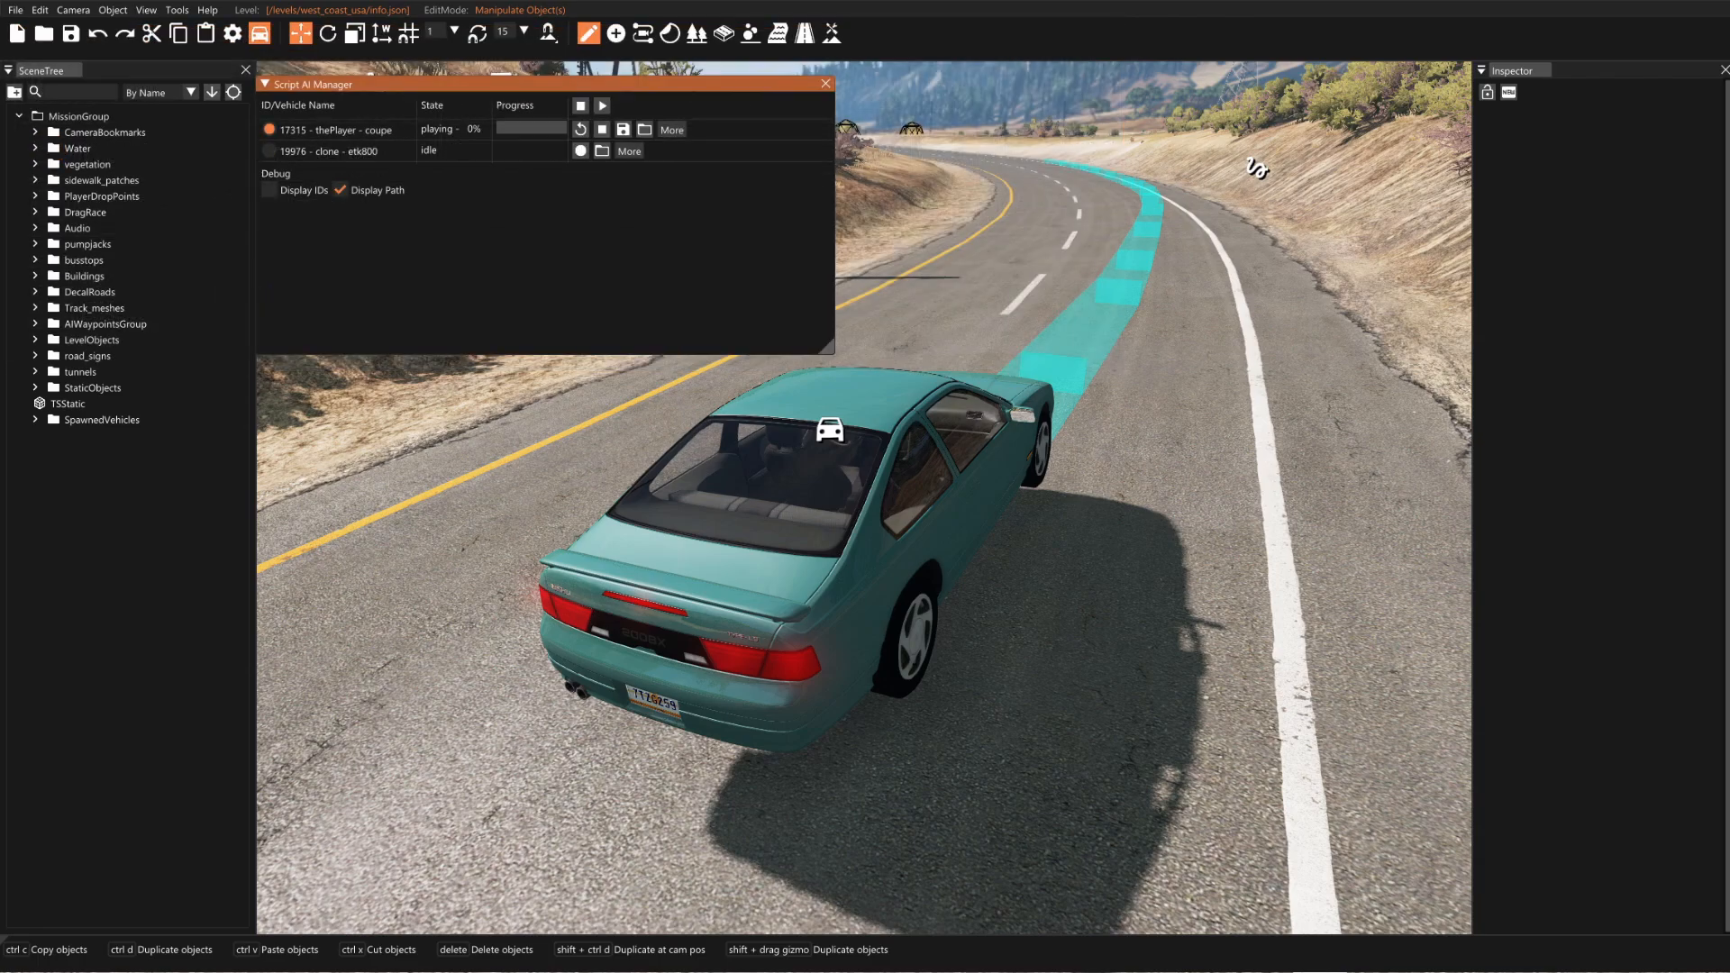
# Record the etk800 clone's path, unpausing with J to drive behind the replaying coupe
pyautogui.click(579, 151)
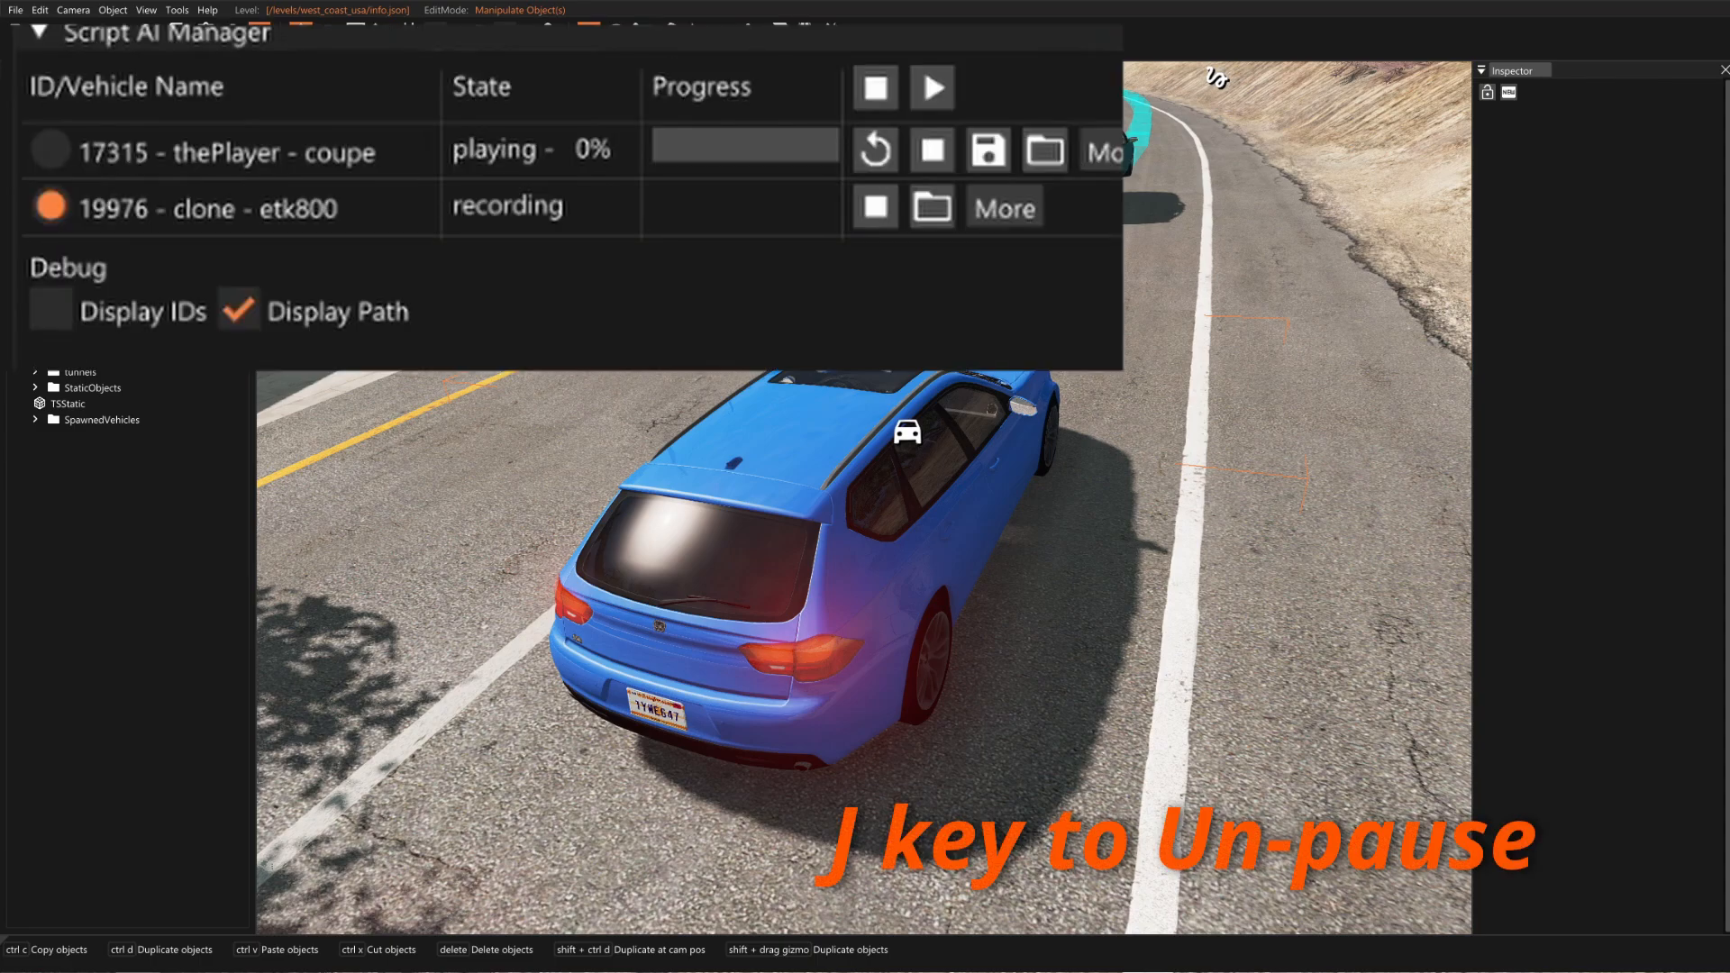
pyautogui.press('j')
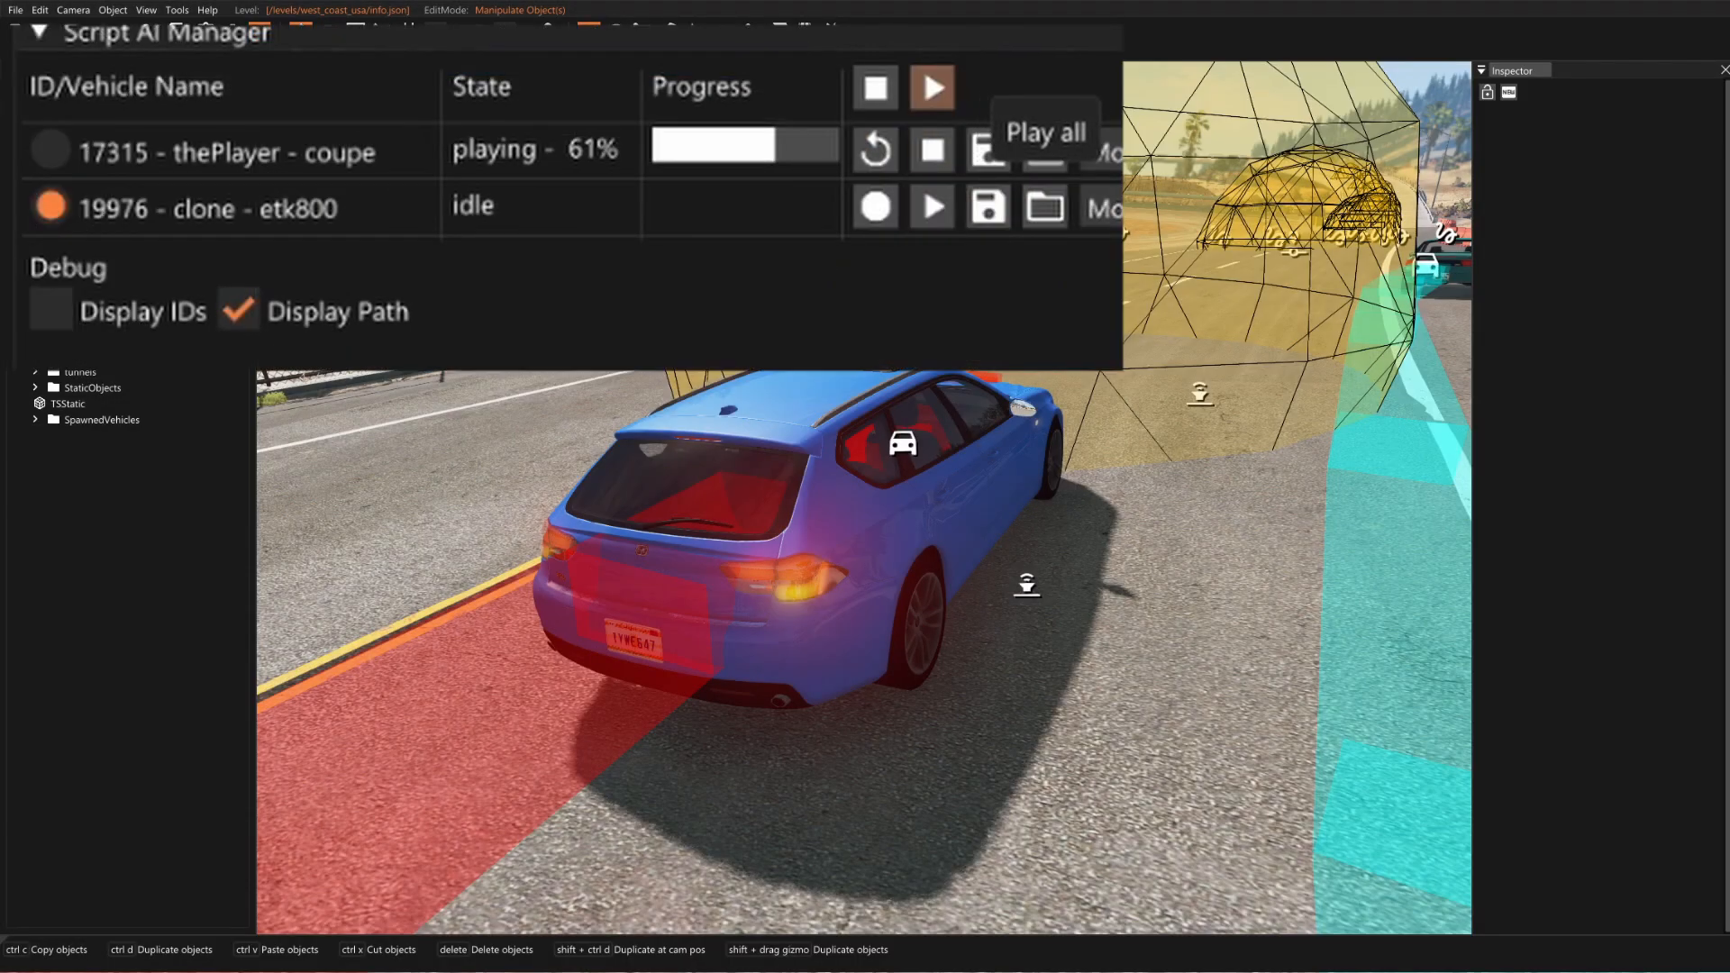
# Play all recorded paths so both cars drive together, then restart the replay to check timing
pyautogui.click(930, 87)
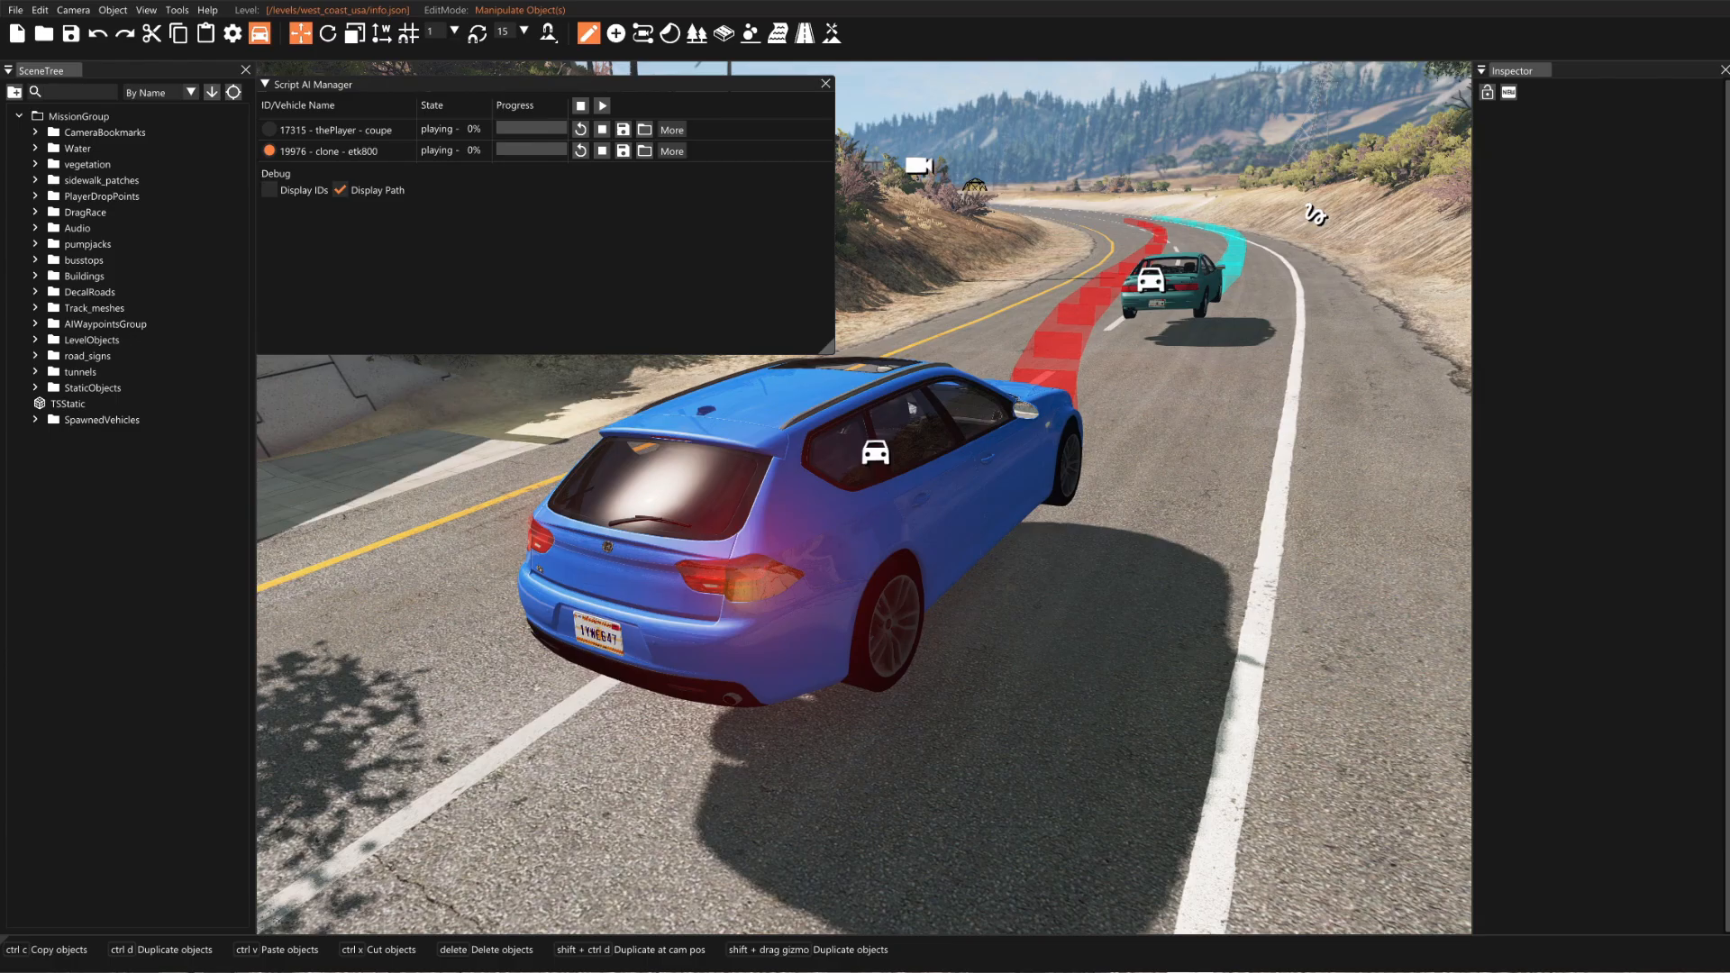
pyautogui.click(602, 105)
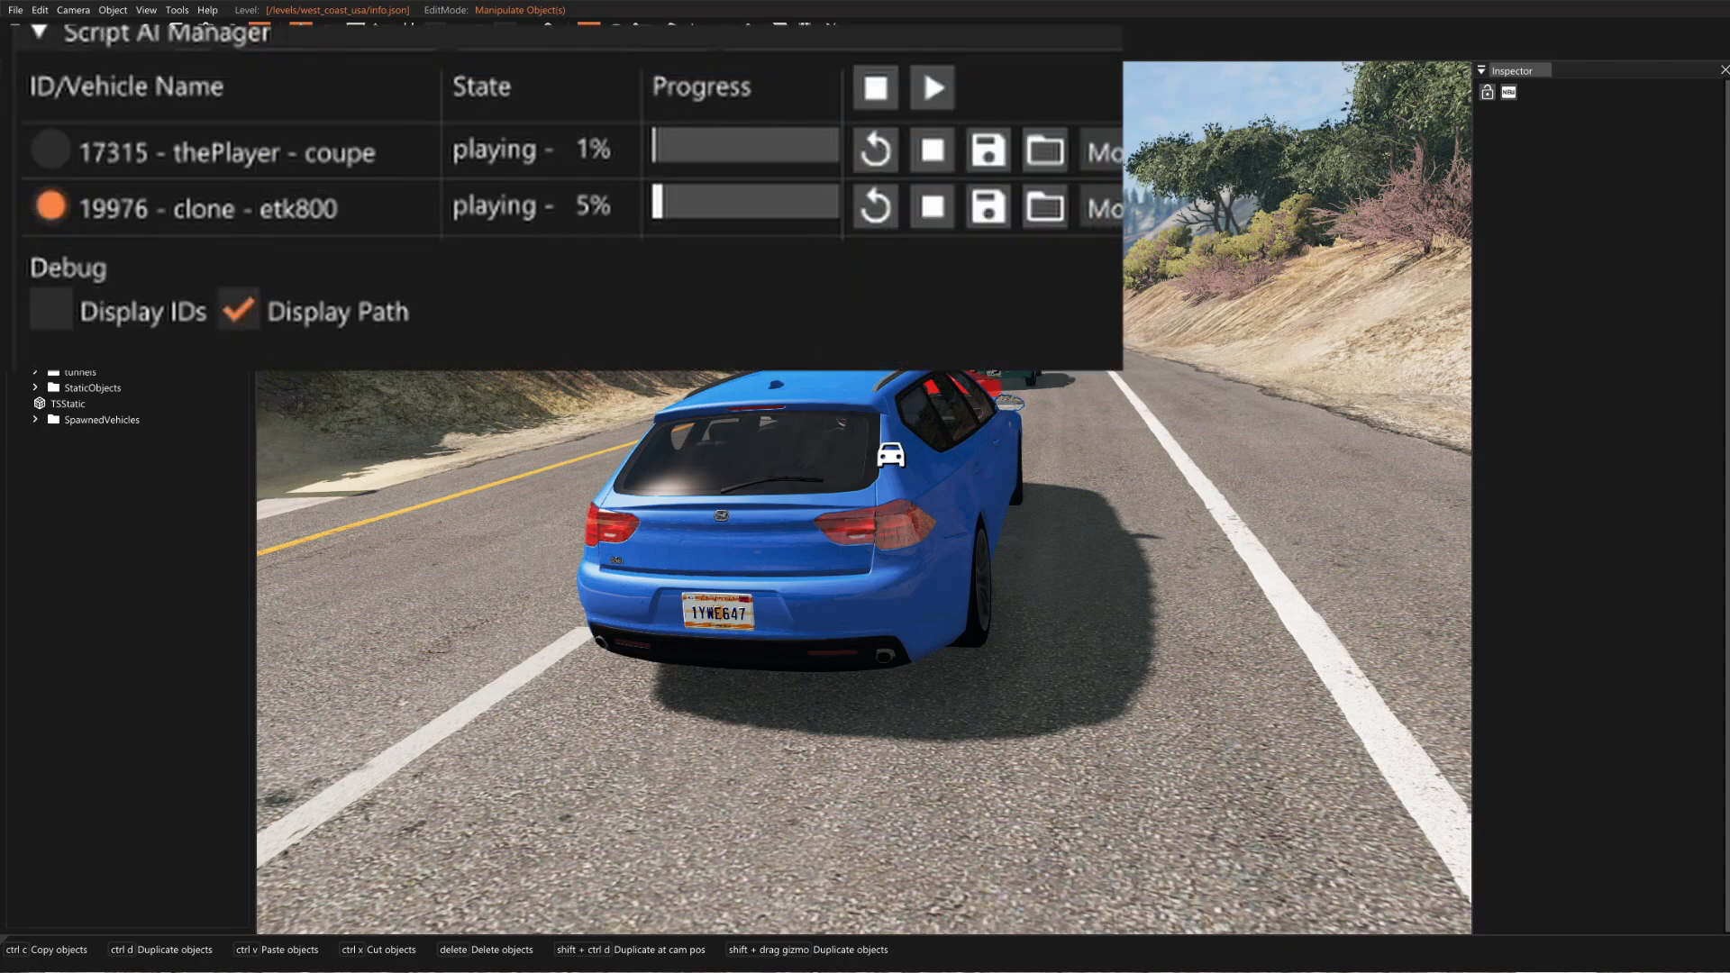
# Leave the editor and load East Coast USA with the white striped Moonhawk on a country road
pyautogui.click(49, 151)
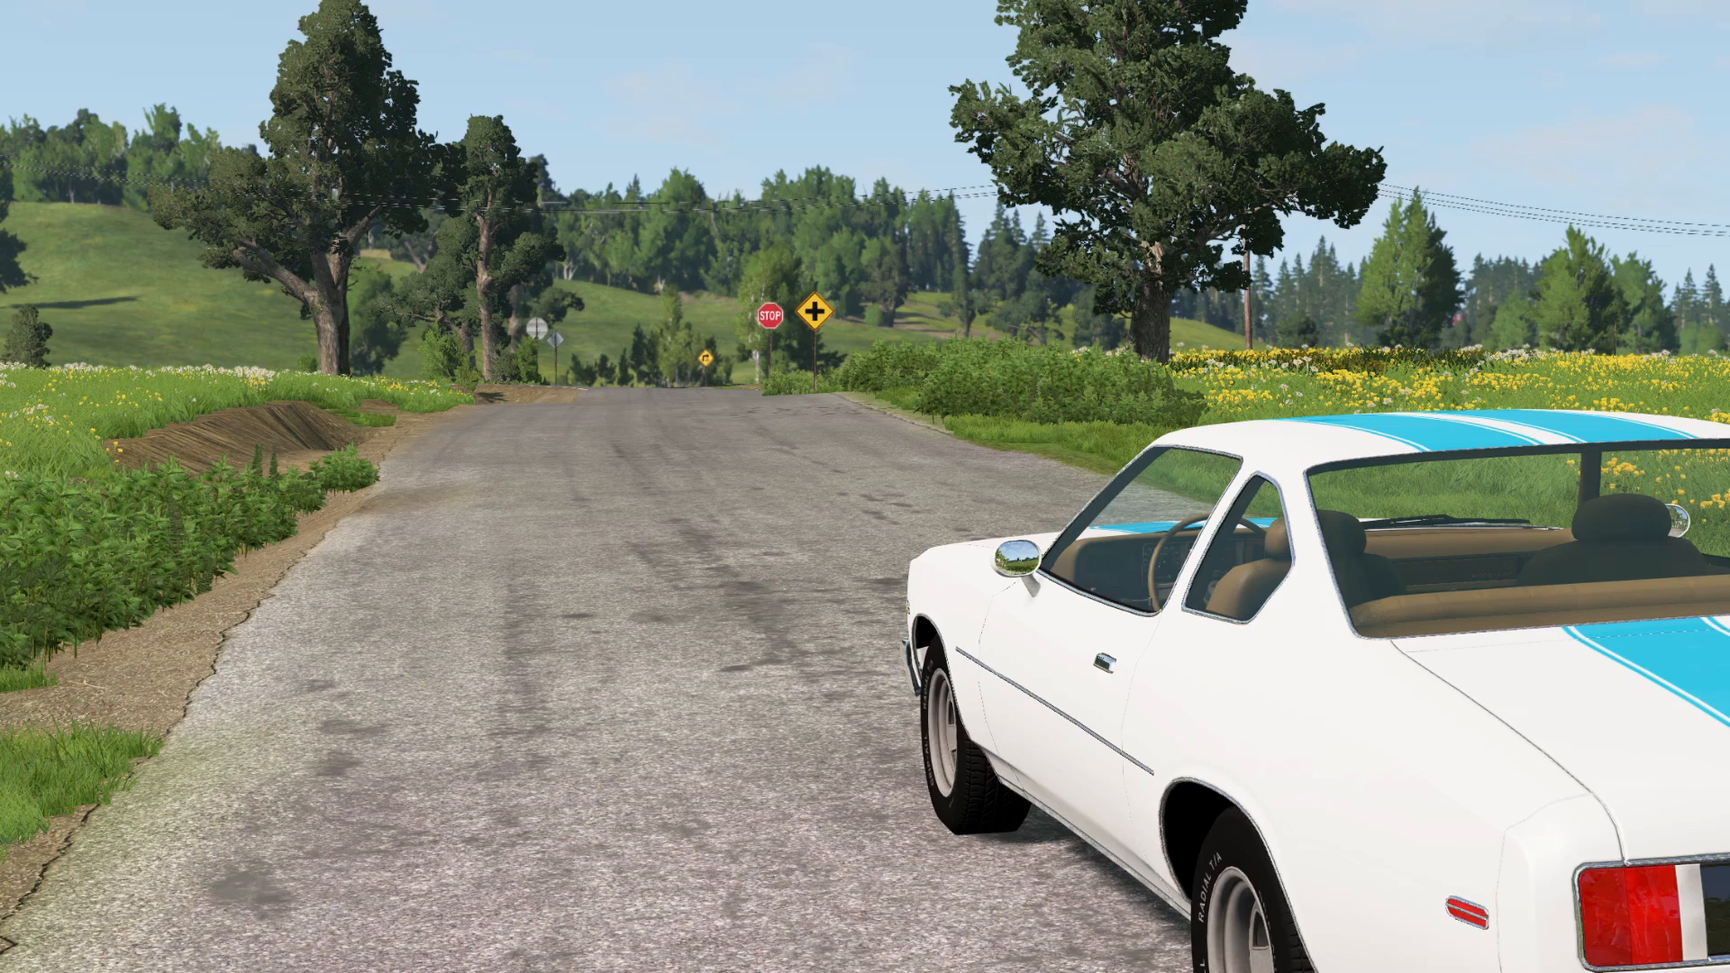
# Reopen the Script AI Manager via F11 and begin recording the moonhawk's drive
pyautogui.press('F11')
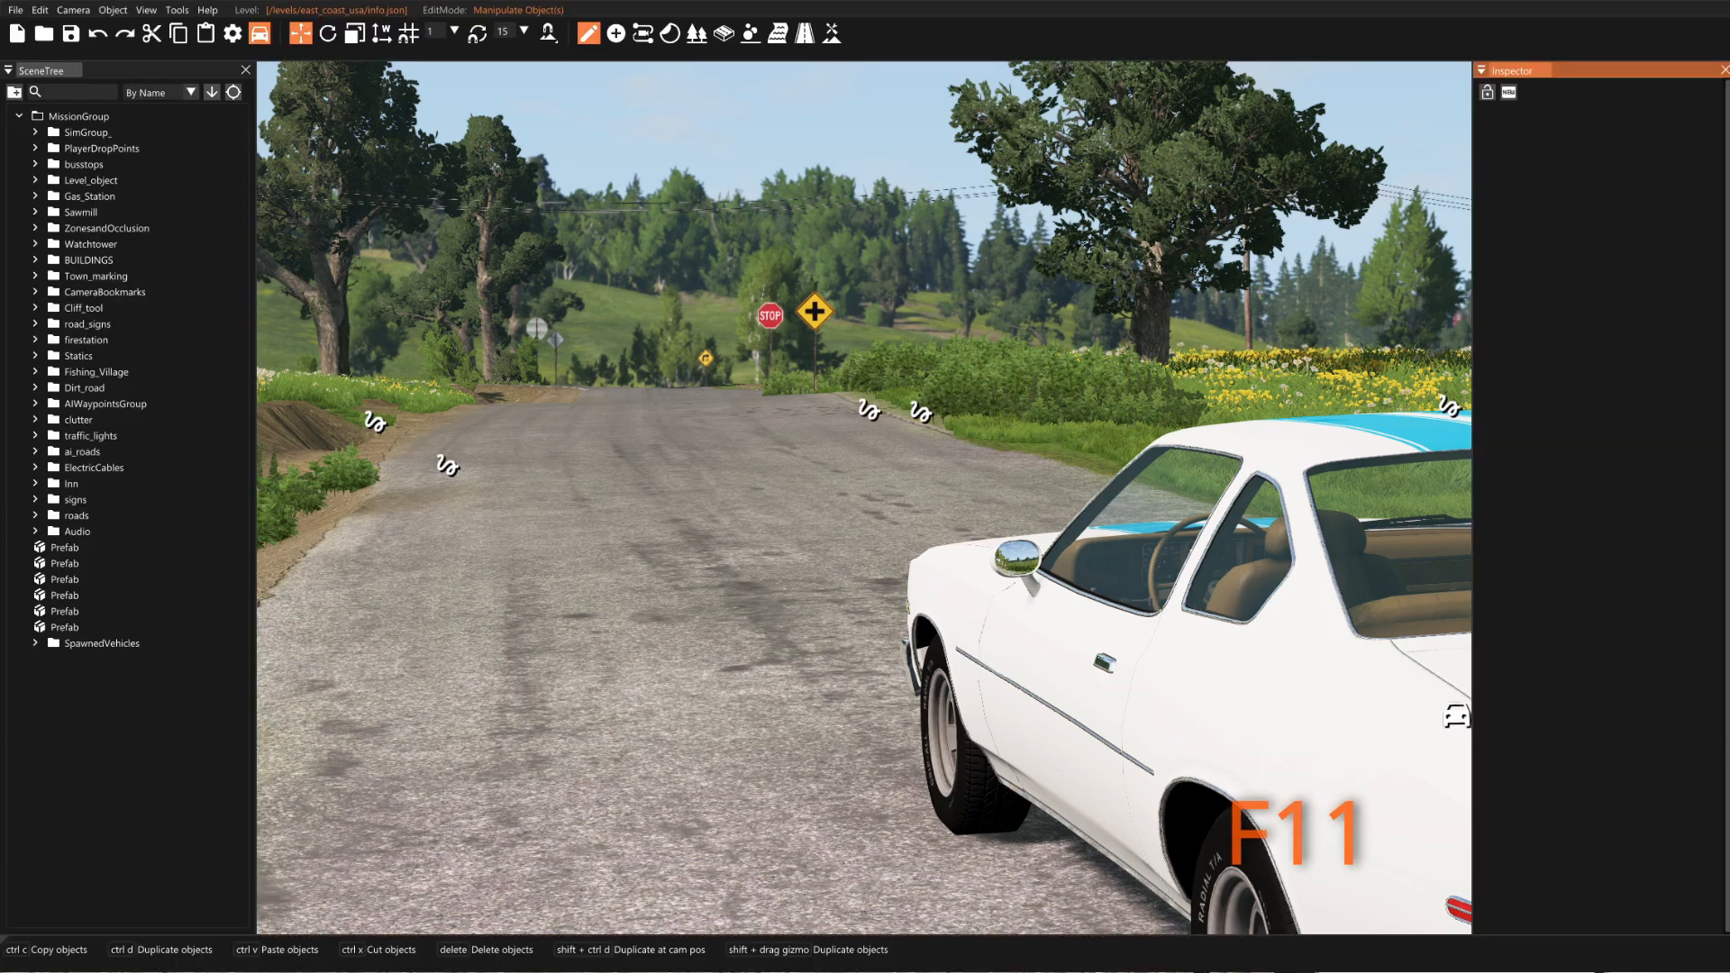
pyautogui.click(175, 11)
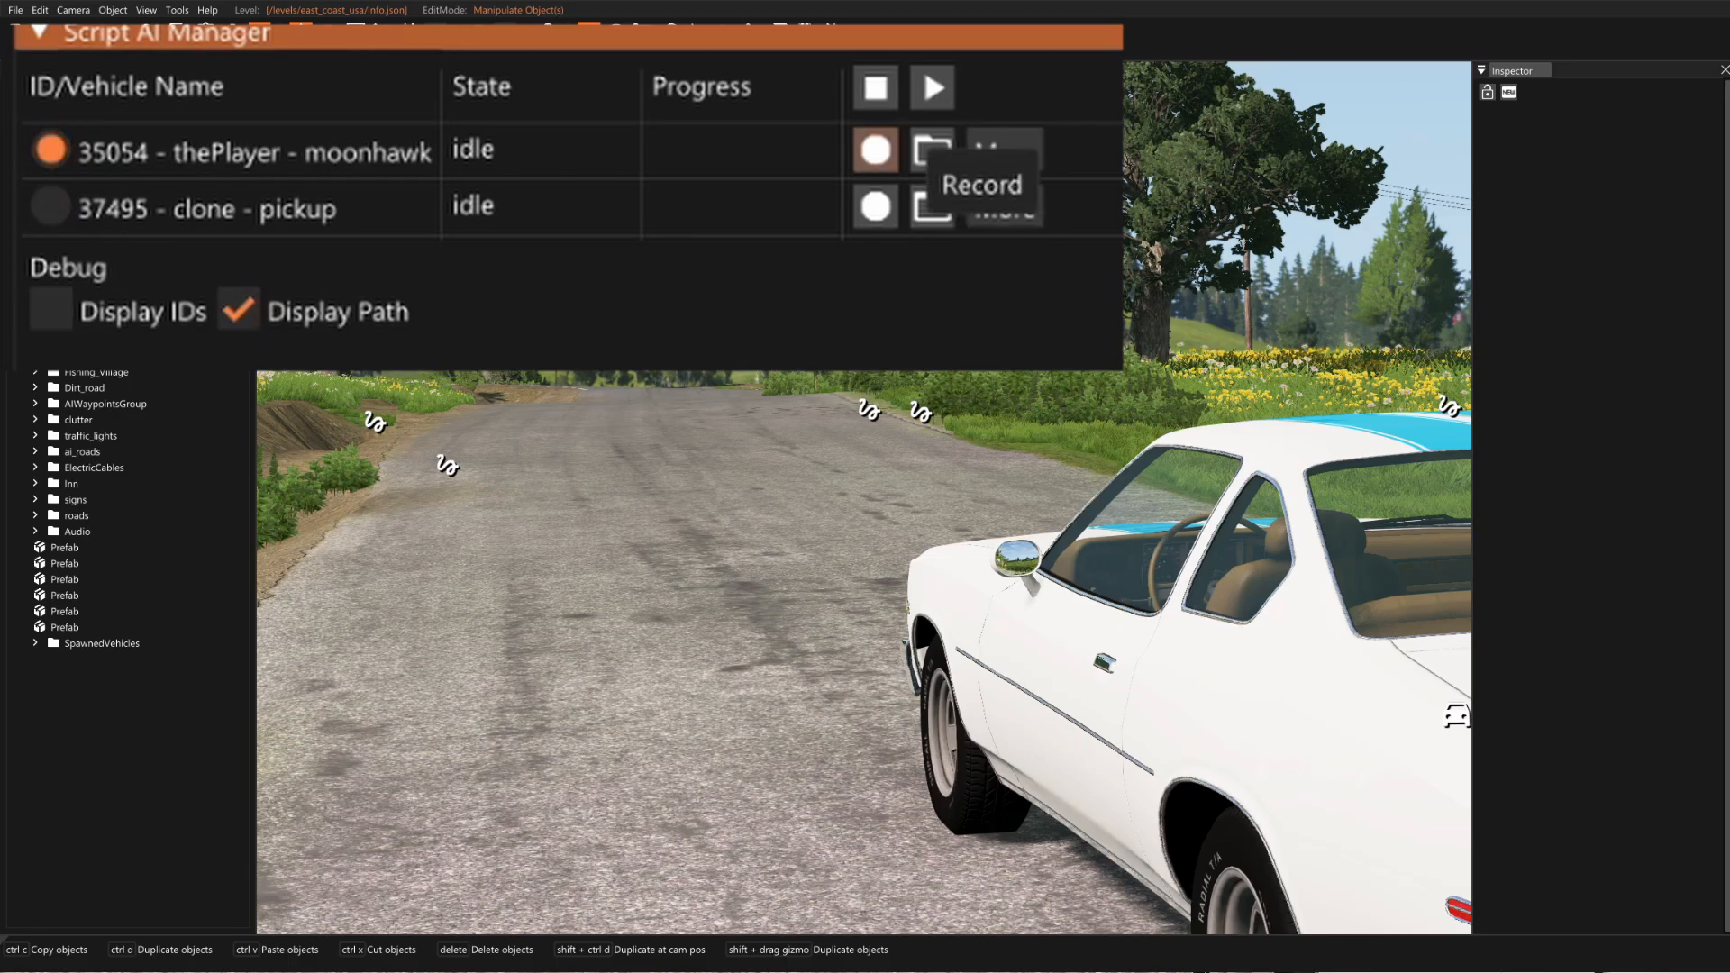
pyautogui.click(875, 150)
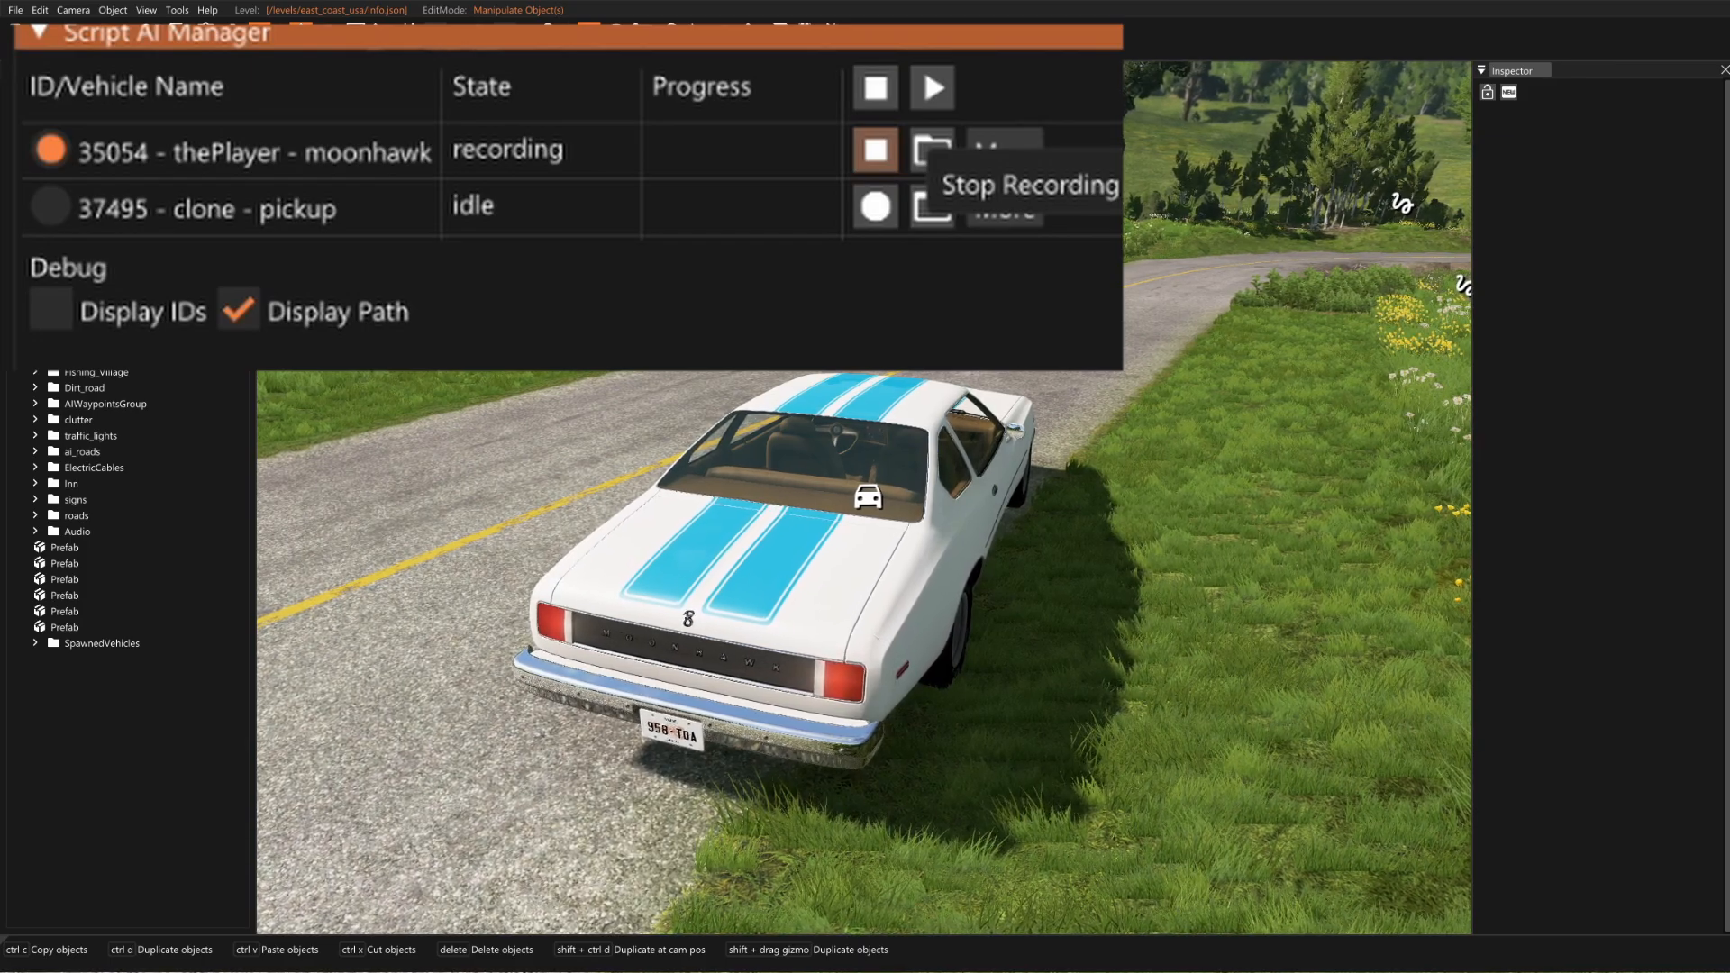
# Stop the moonhawk's recording, restart its replay to test it, then stop the playback
pyautogui.click(930, 87)
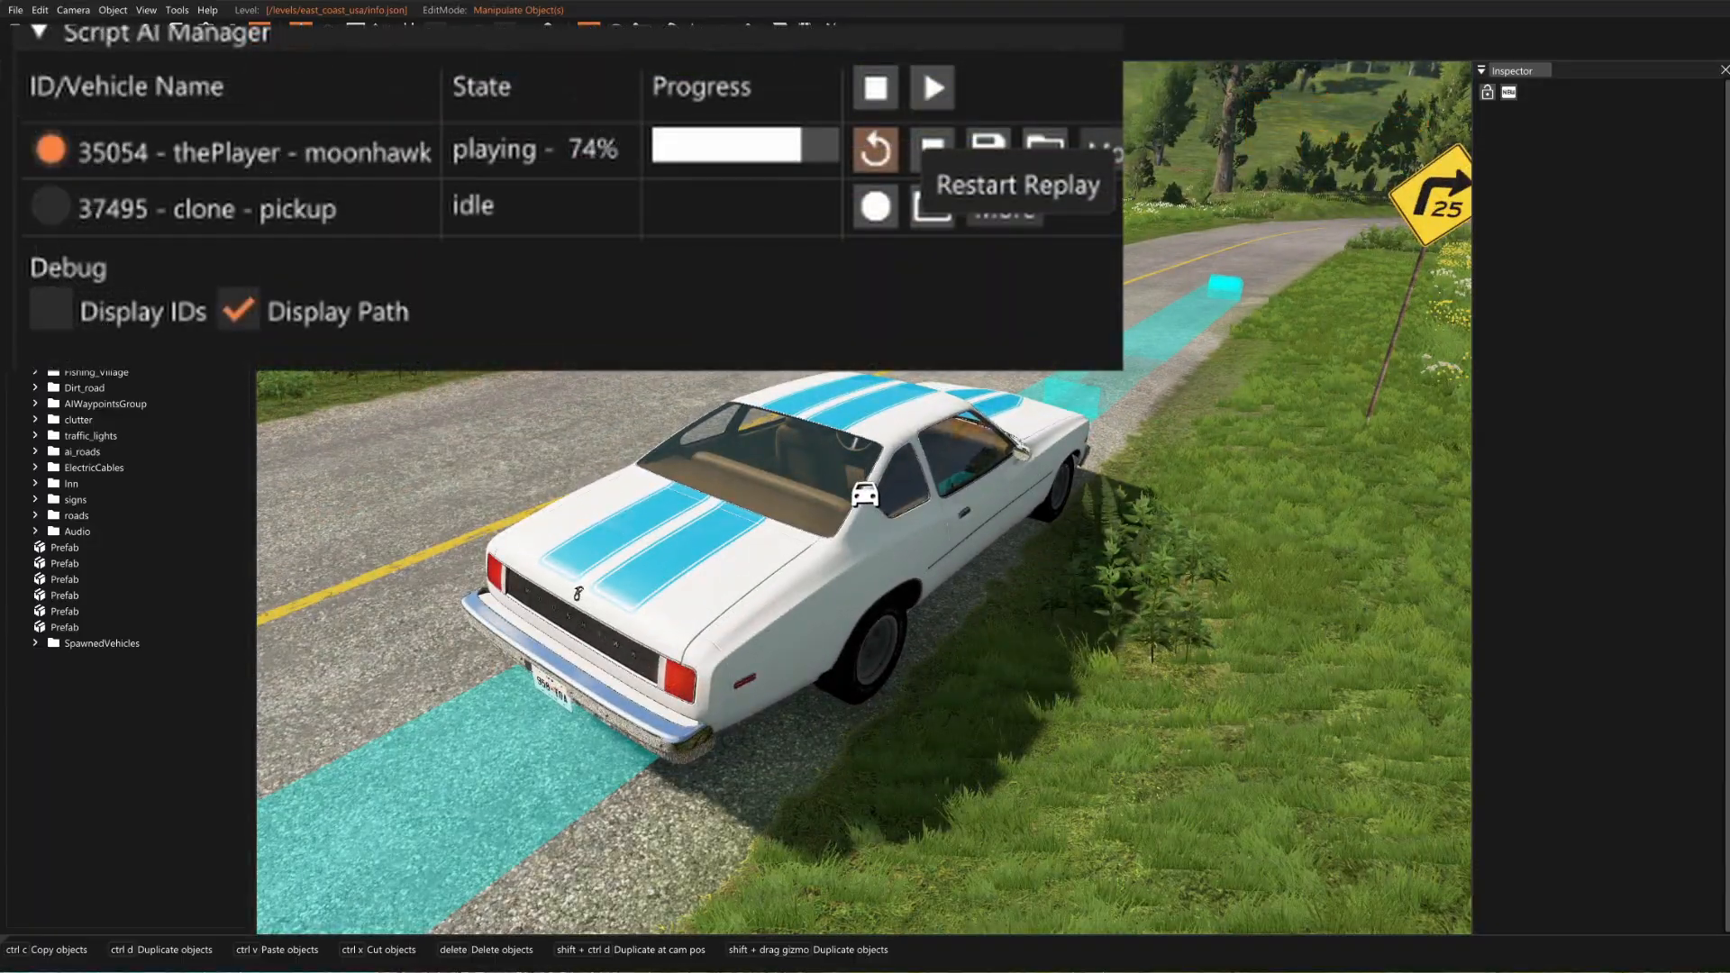
pyautogui.click(873, 150)
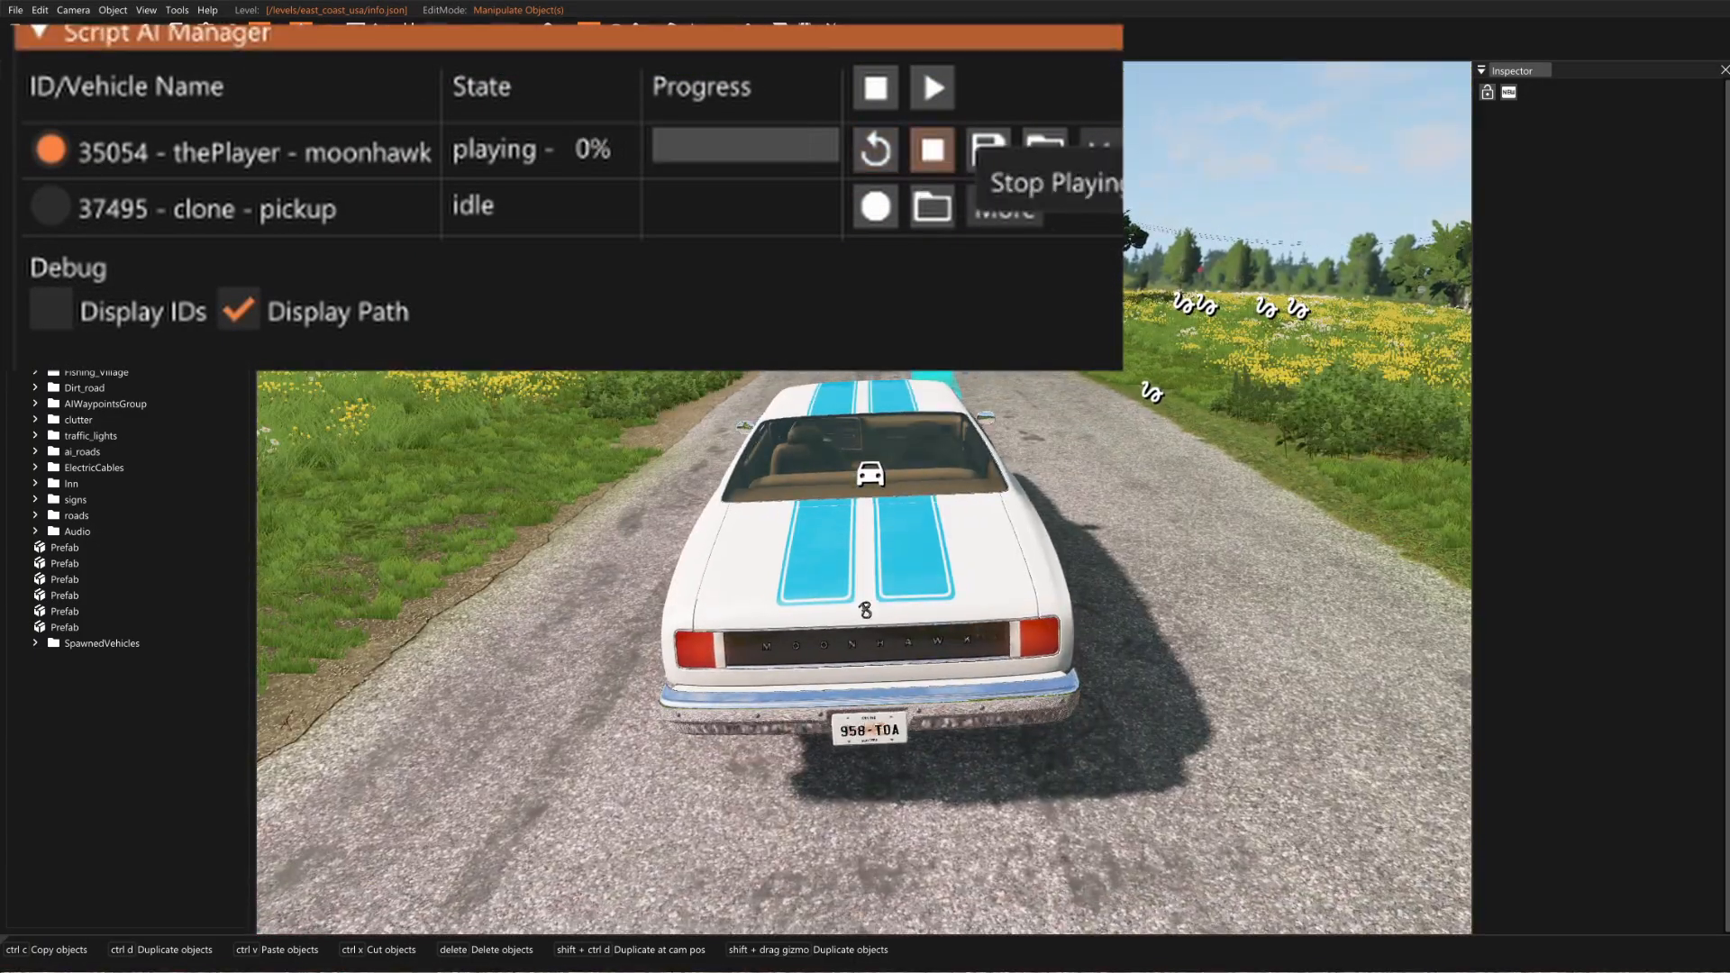
pyautogui.click(930, 150)
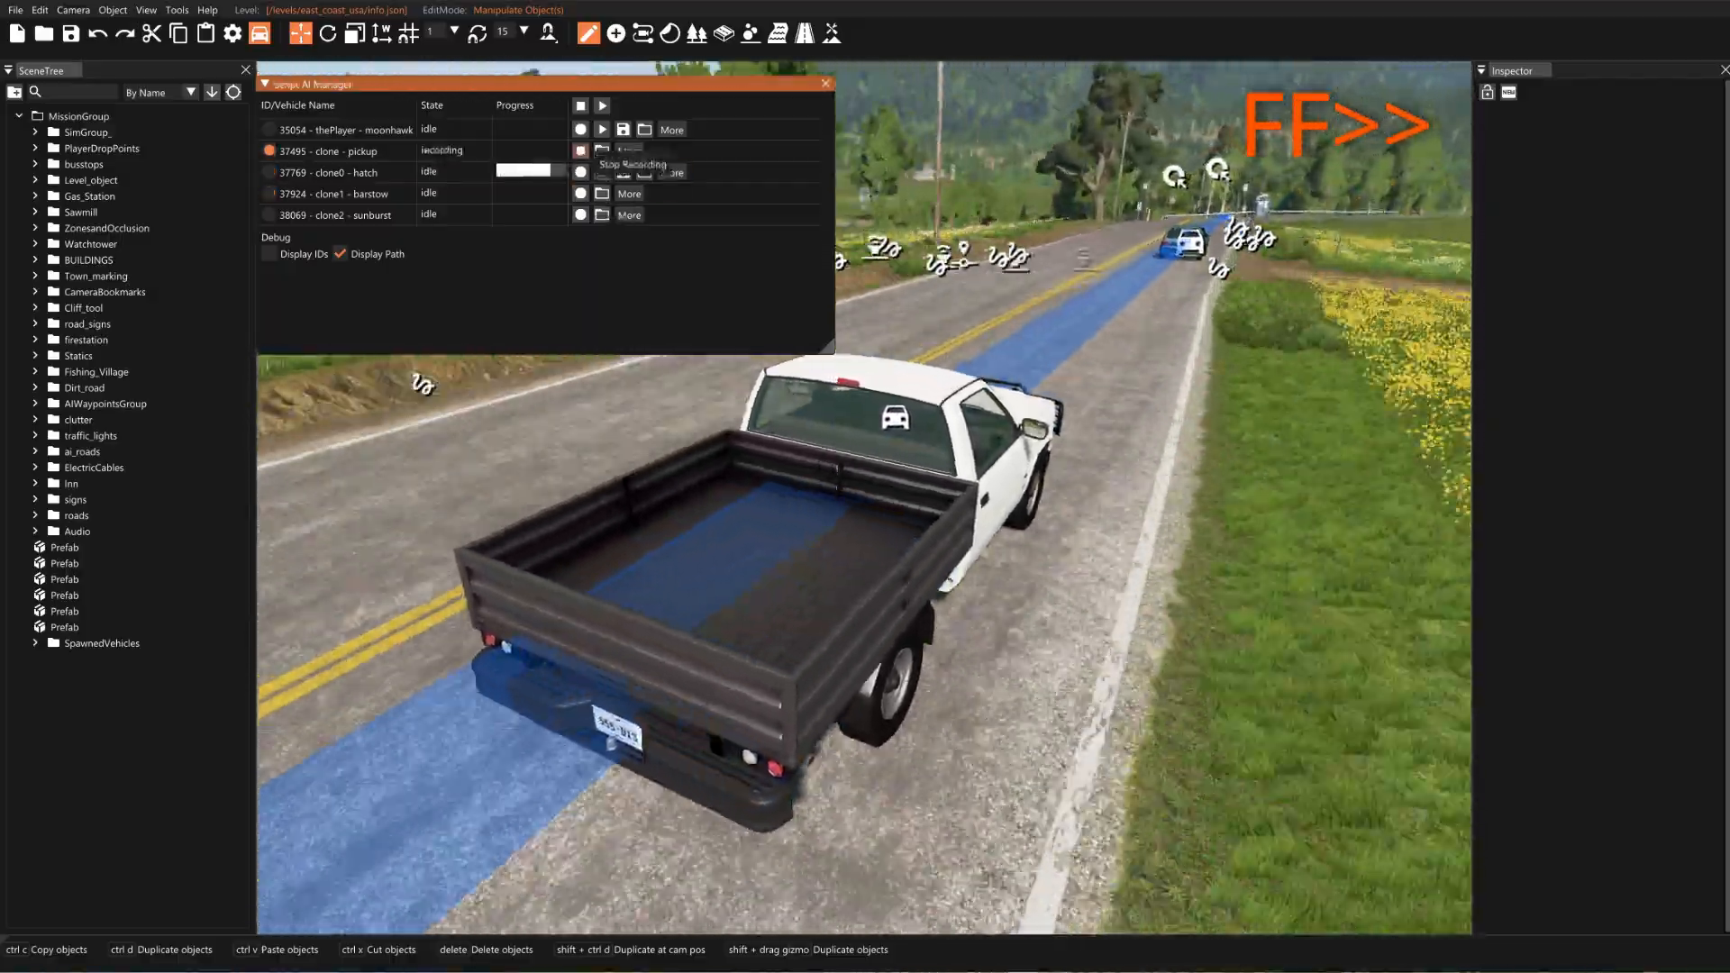
# Stop the pickup's recording and record a path for the sunburst clone
pyautogui.click(579, 192)
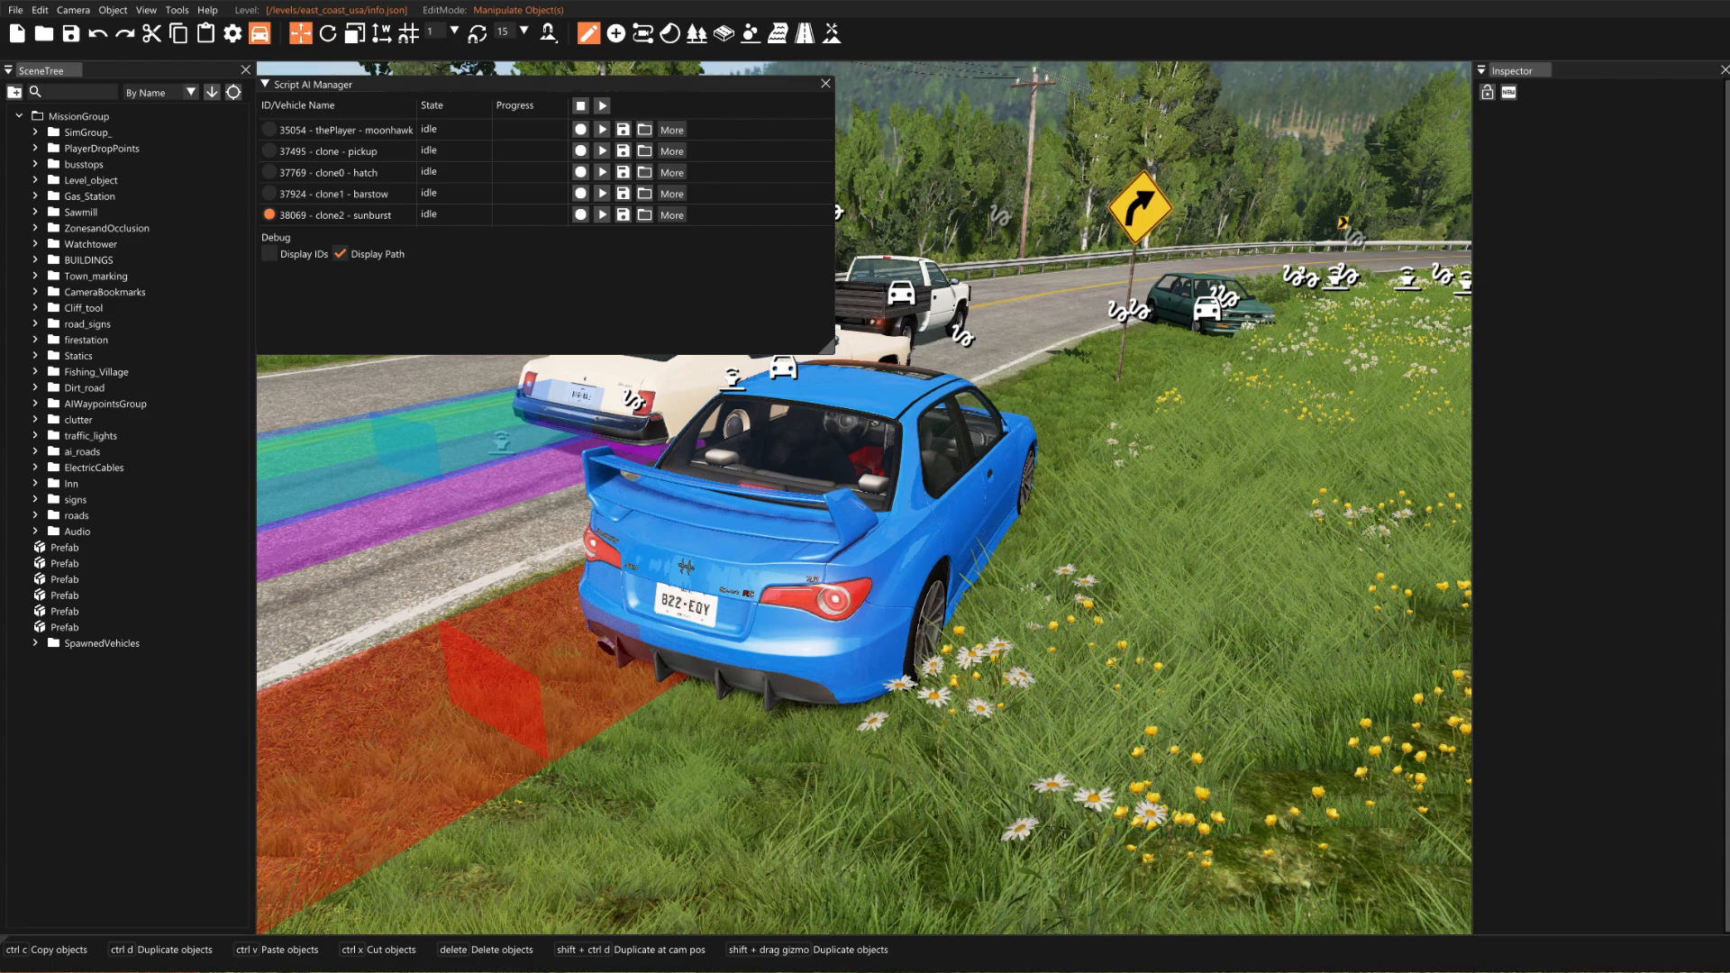
pyautogui.click(602, 105)
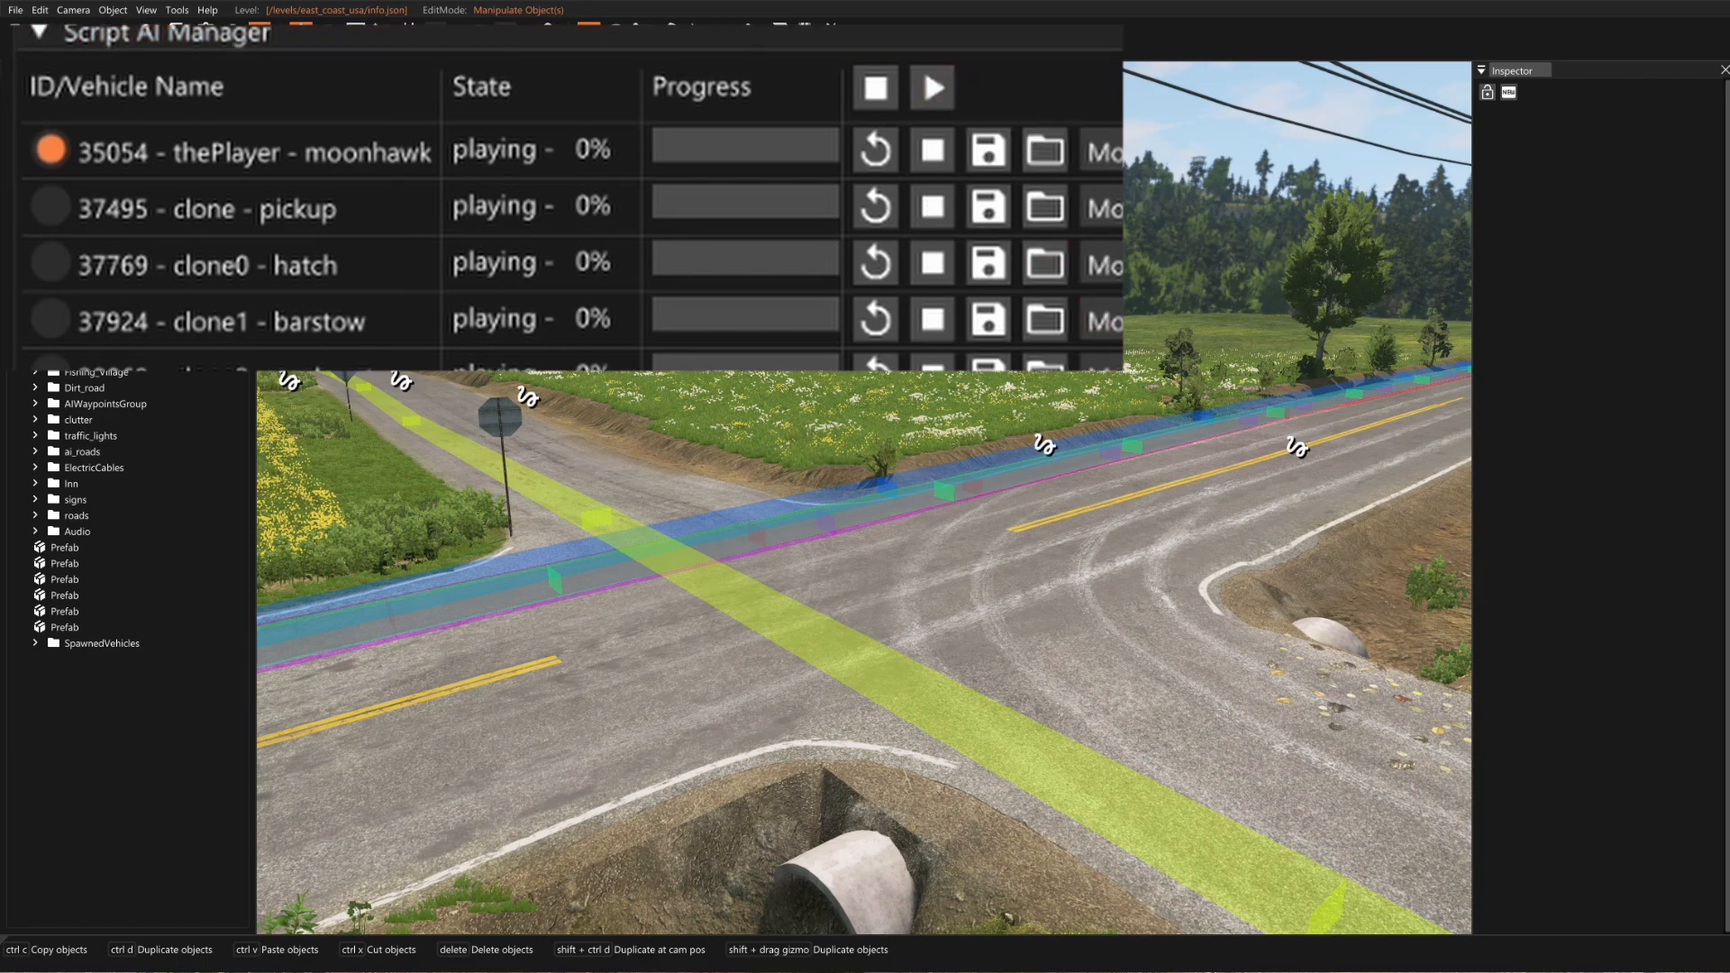
# Play all five recorded vehicle paths at the intersection simultaneously
pyautogui.click(930, 87)
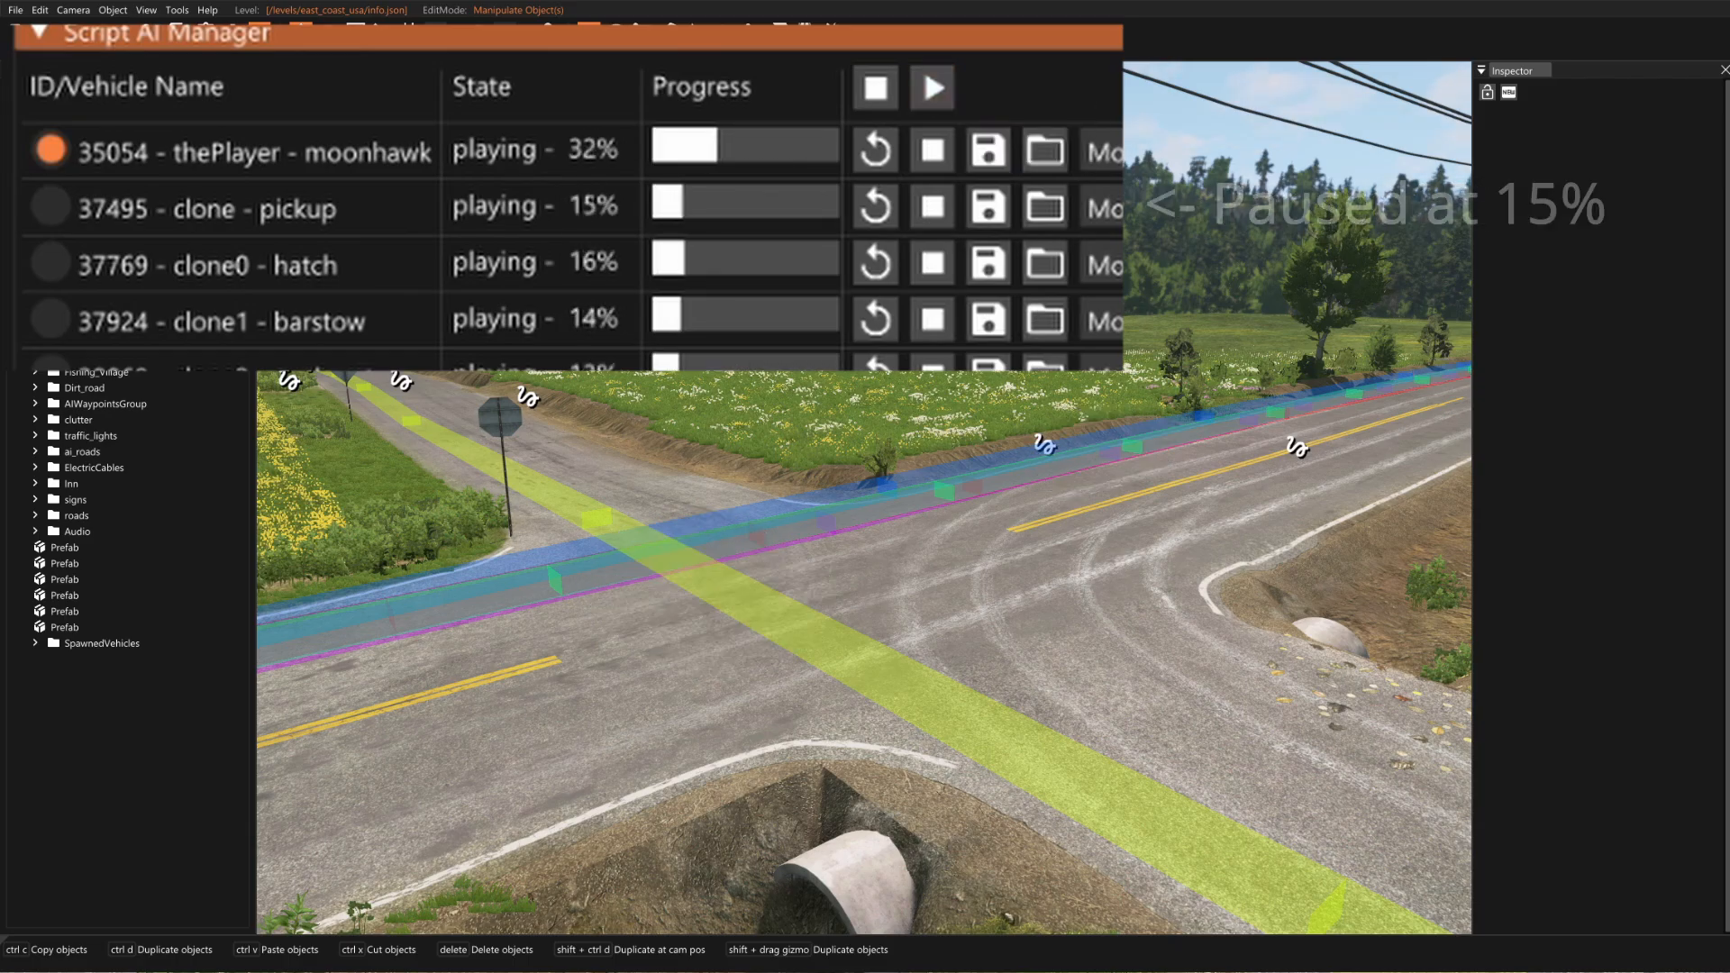
pyautogui.moveTo(873, 149)
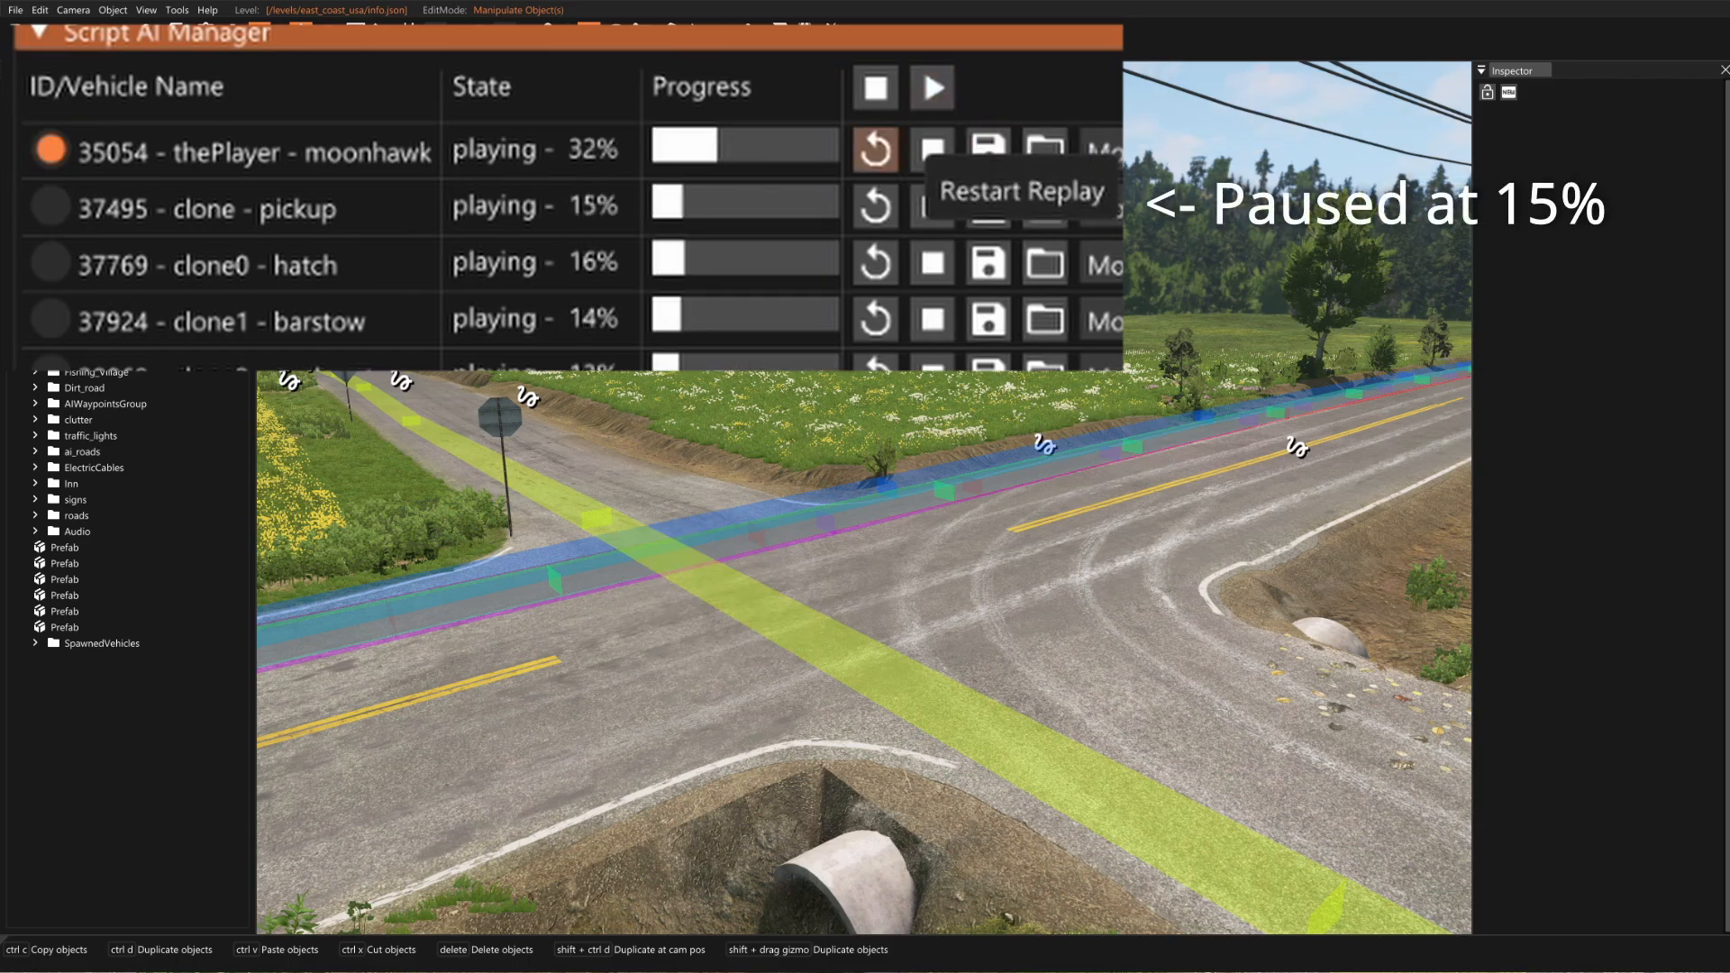
# Restart the player moonhawk's replay mid-run to offset its timing for the intersection crash
pyautogui.click(872, 149)
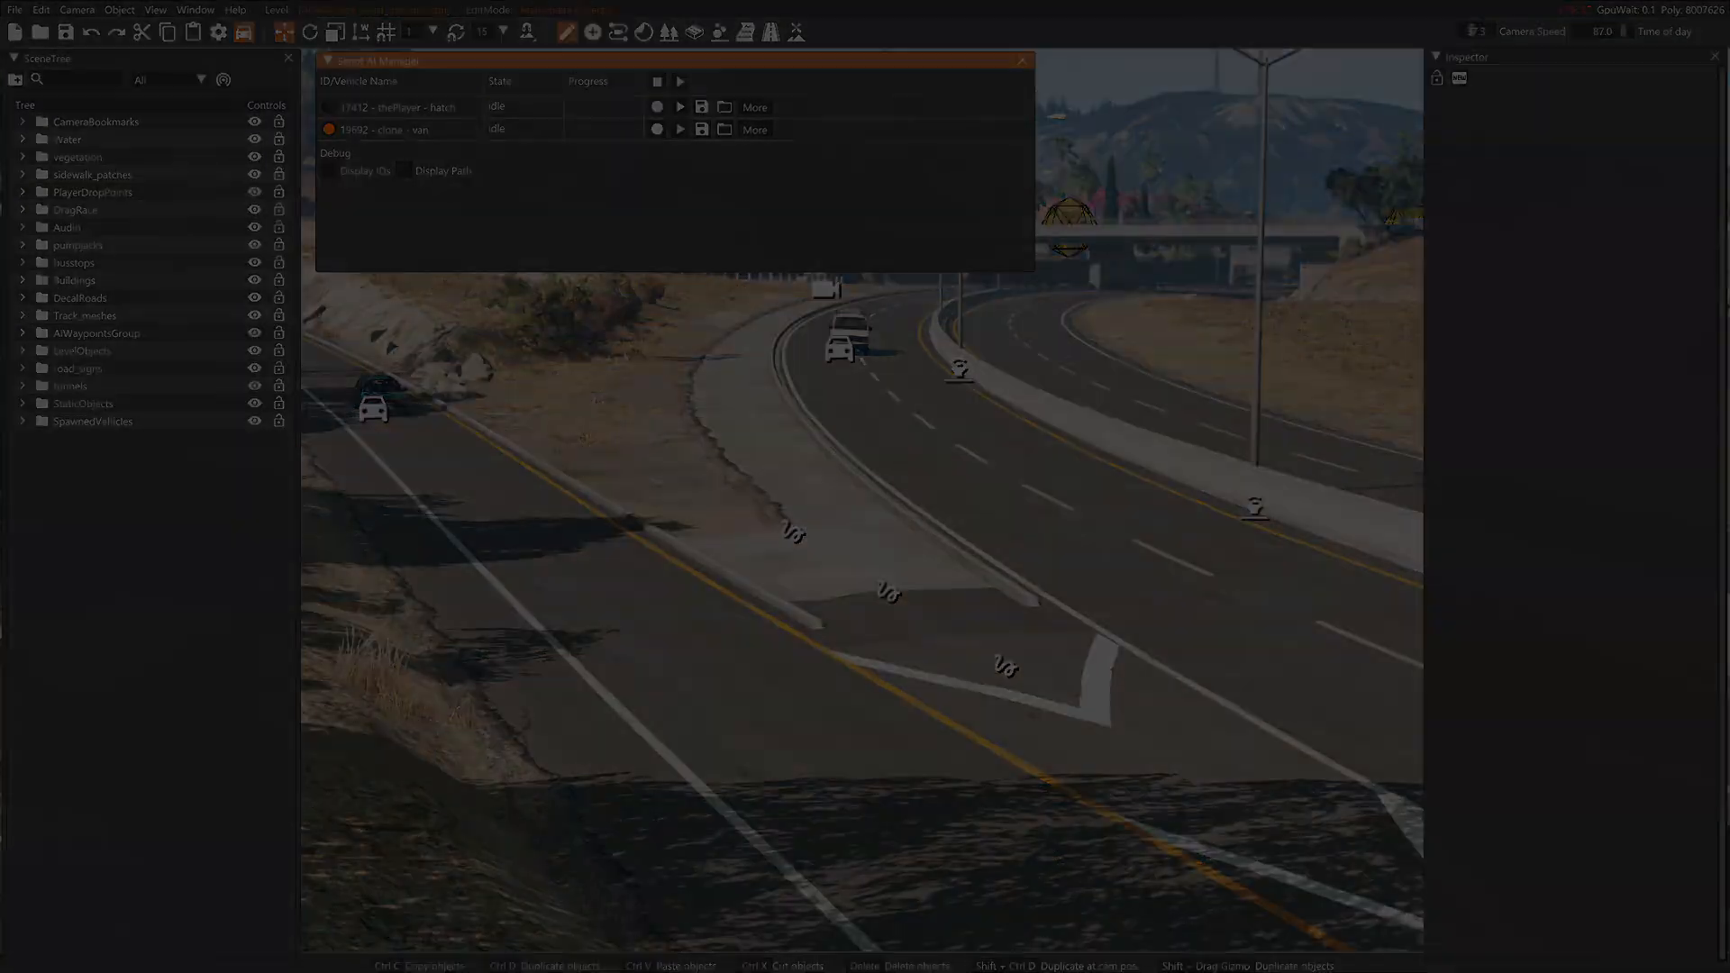
# Bring up the highway scene's Script AI Manager listing the hatch, van and further idle clones
pyautogui.click(680, 81)
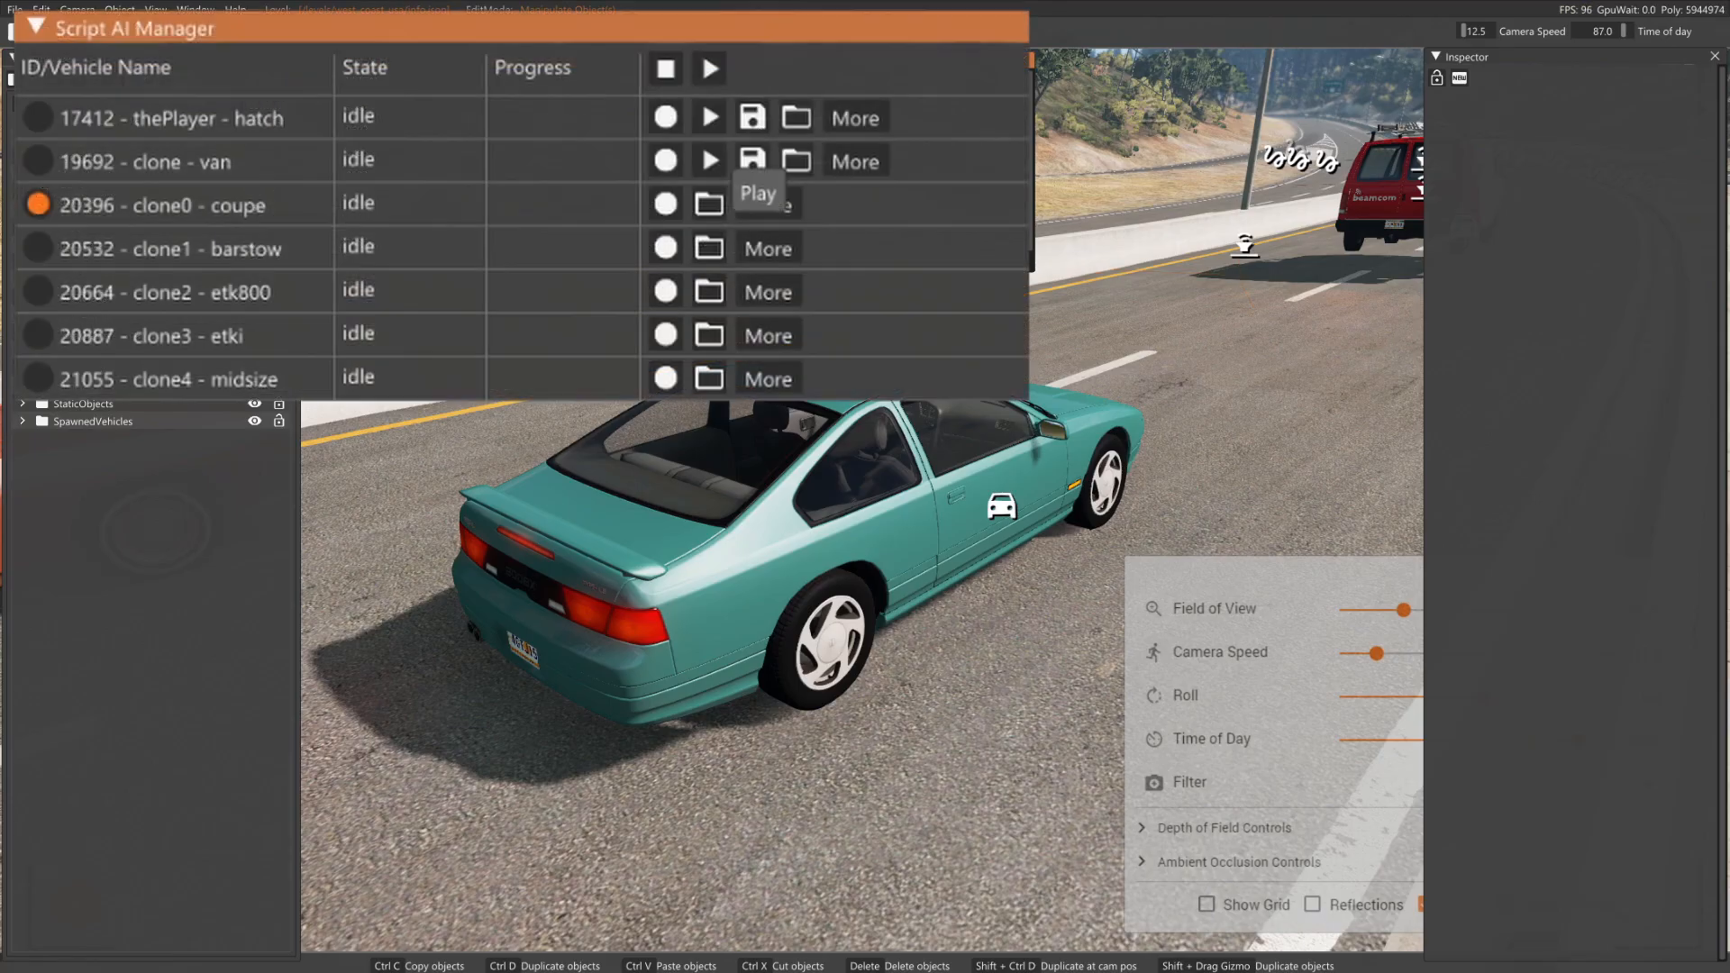
# Replay the van's path while recording a new driving path for the coupe alongside it
pyautogui.click(710, 160)
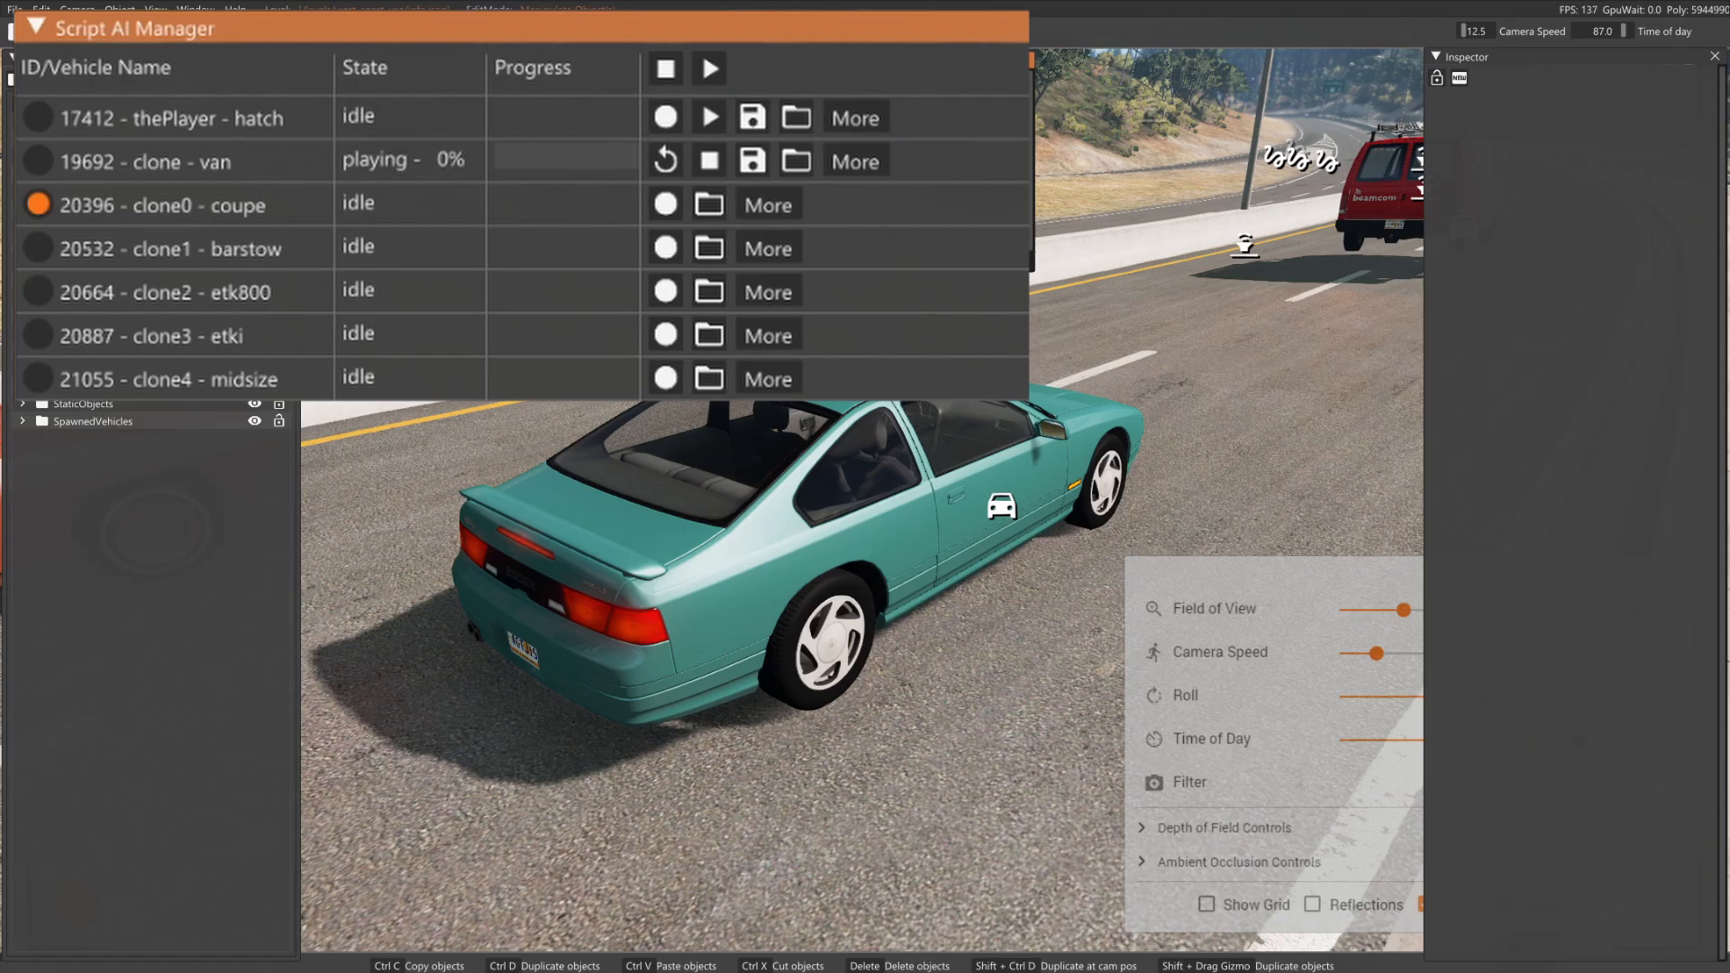
pyautogui.click(665, 204)
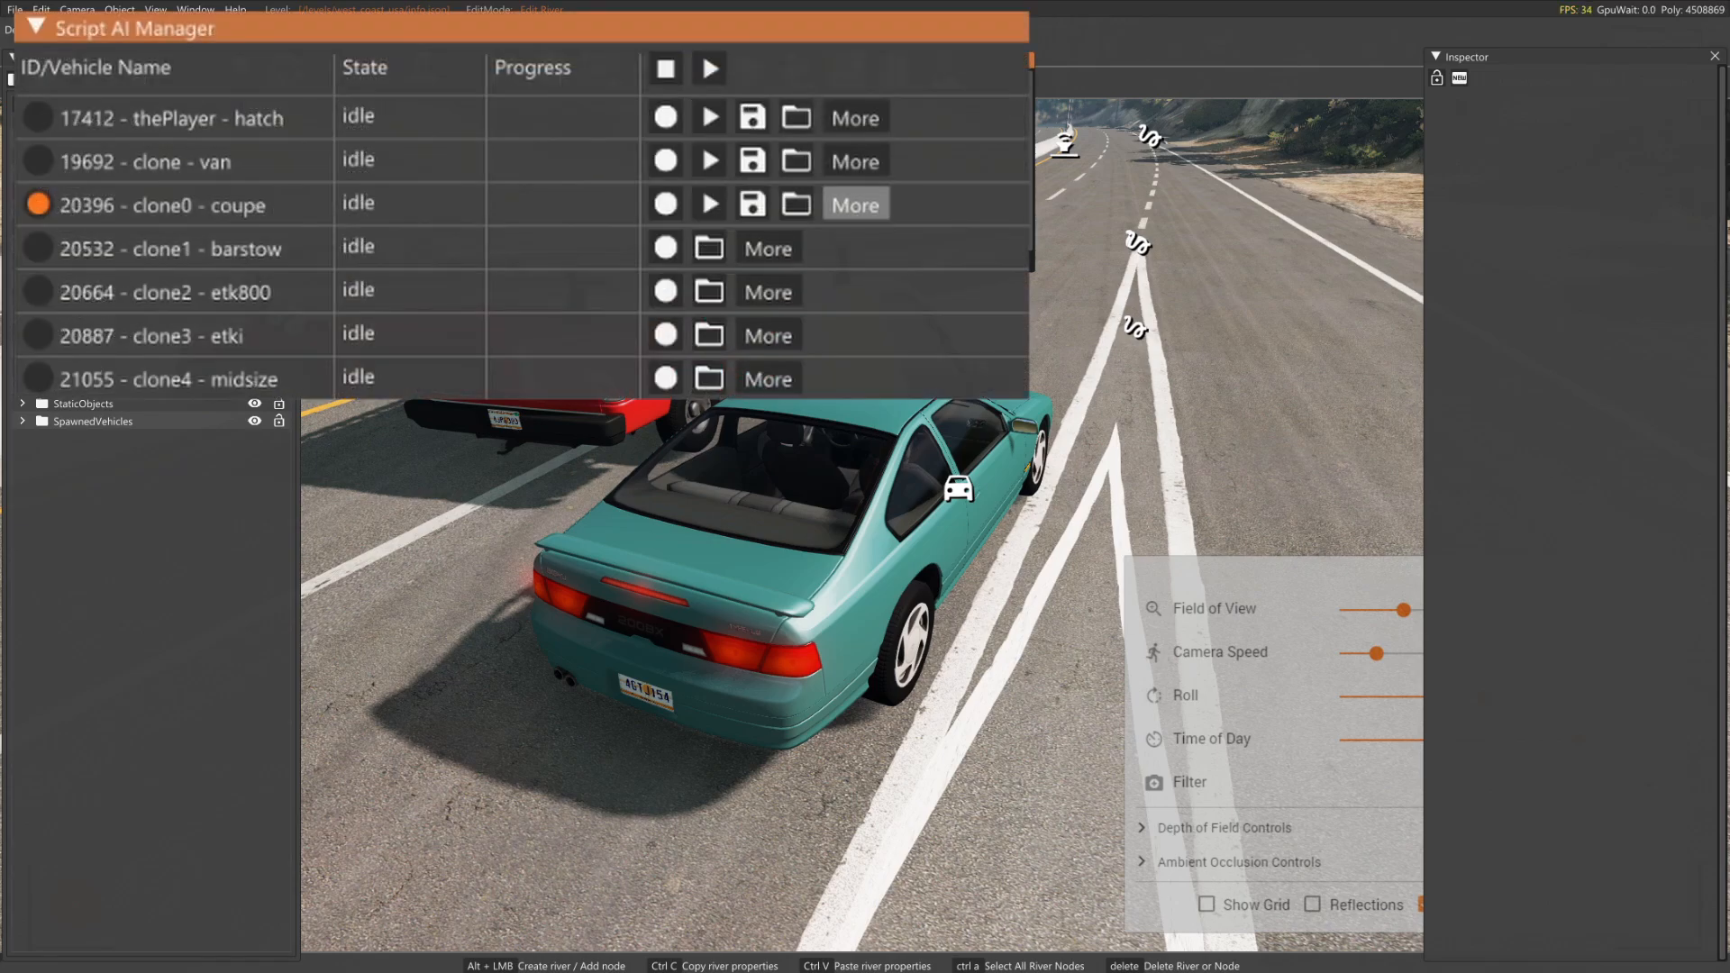
pyautogui.click(854, 203)
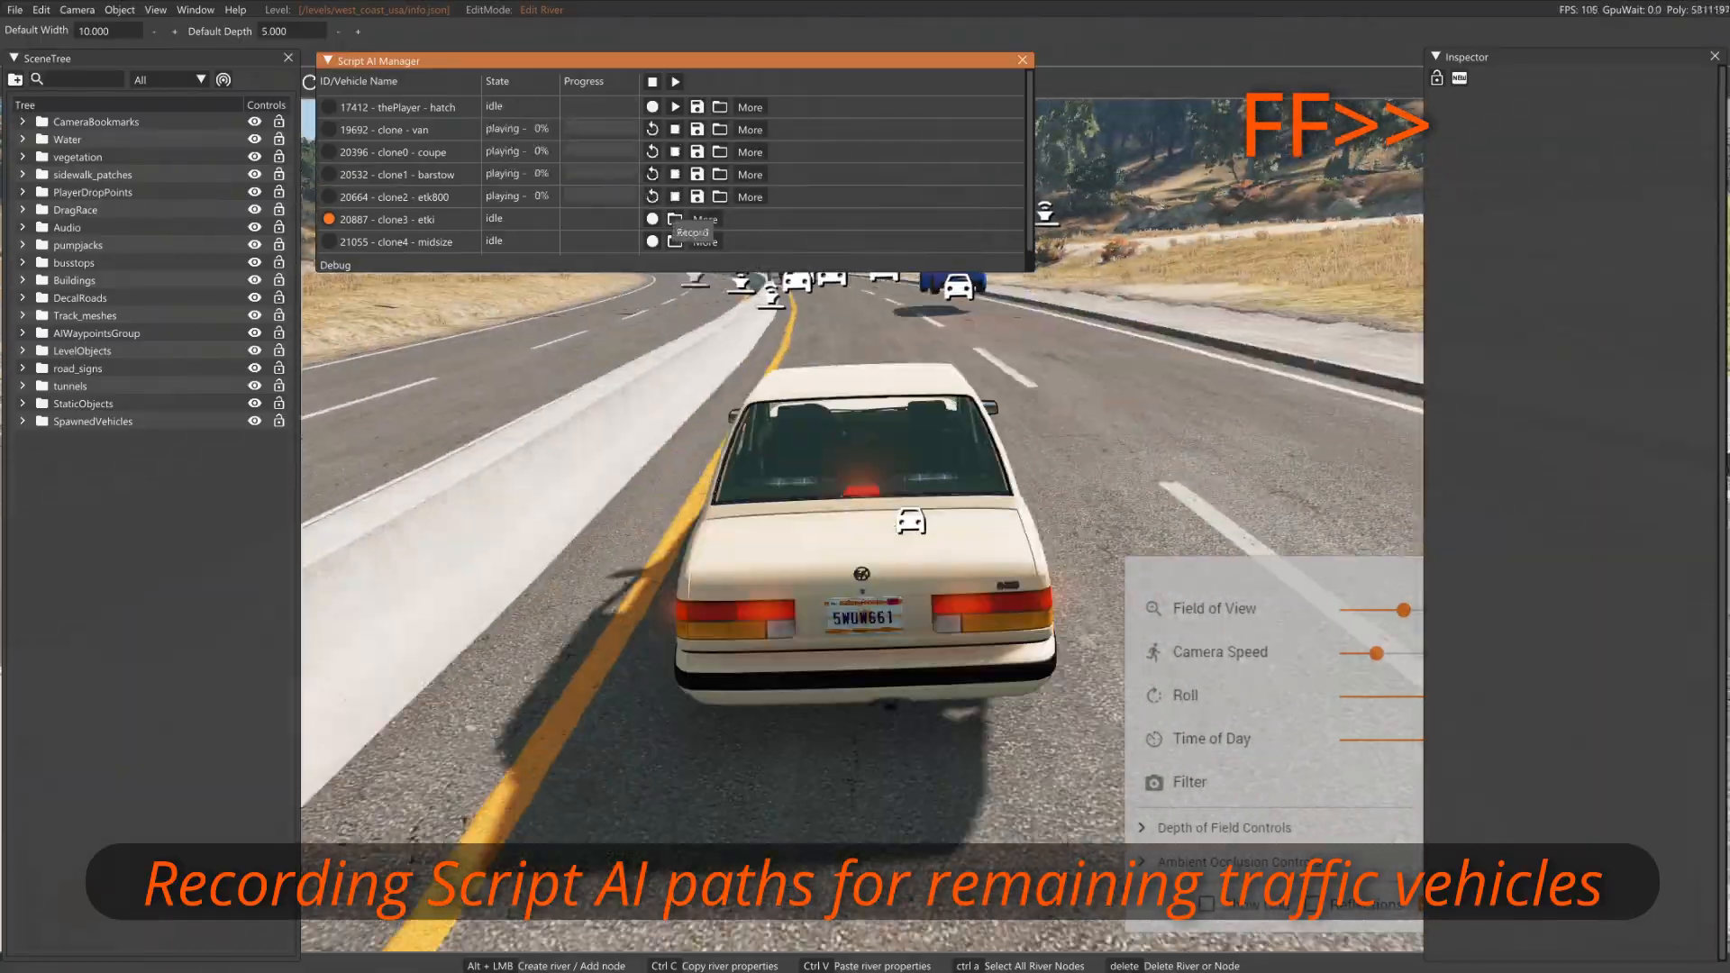
# Record the etki's driving path and enable Display Path to show all routes on the highway
pyautogui.click(652, 240)
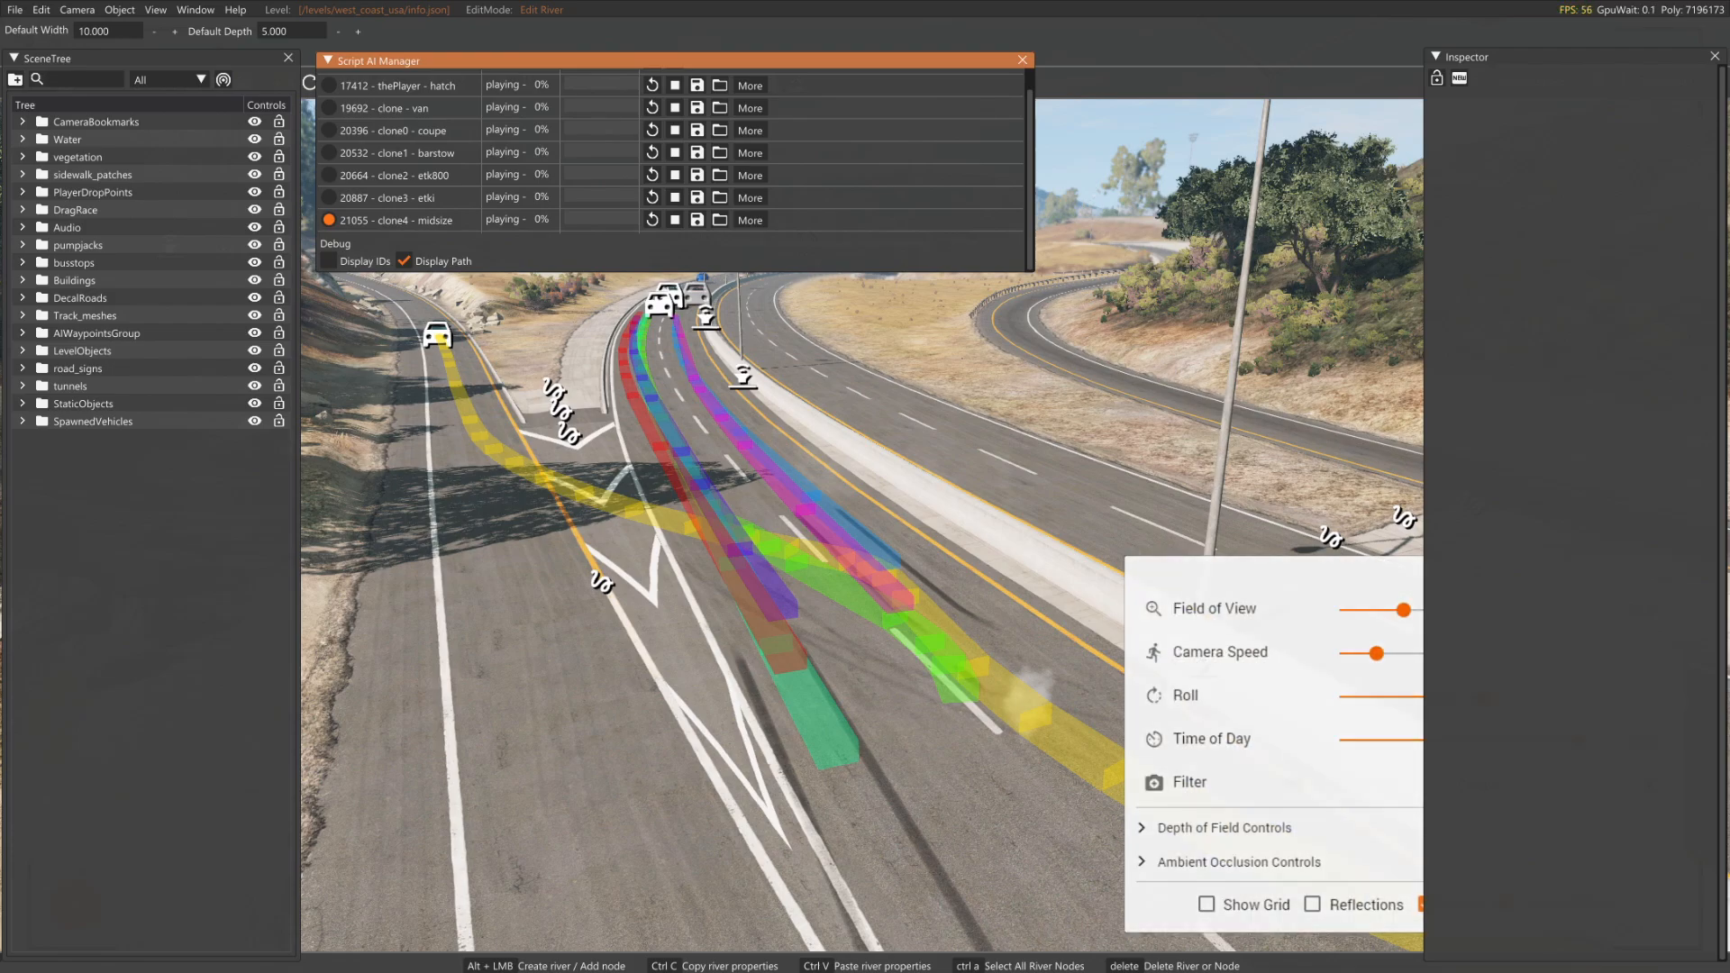
pyautogui.click(403, 262)
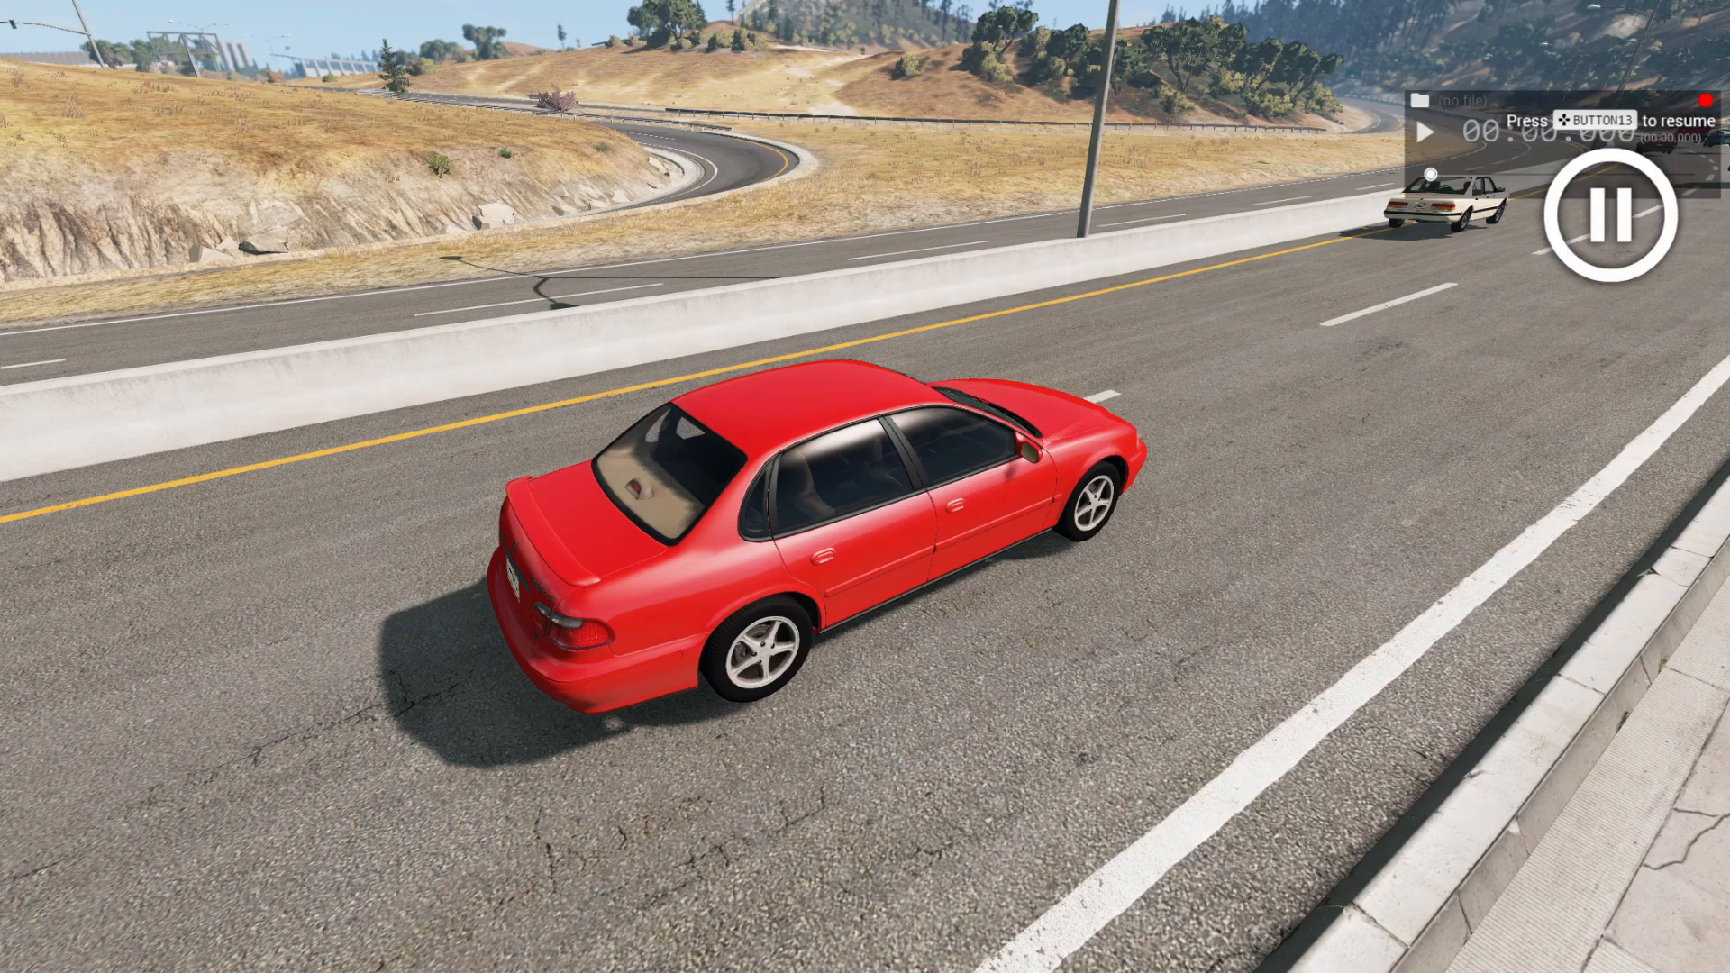
# Show the Environment settings scrolled down to Gravity and Simulation Speed
pyautogui.click(18, 280)
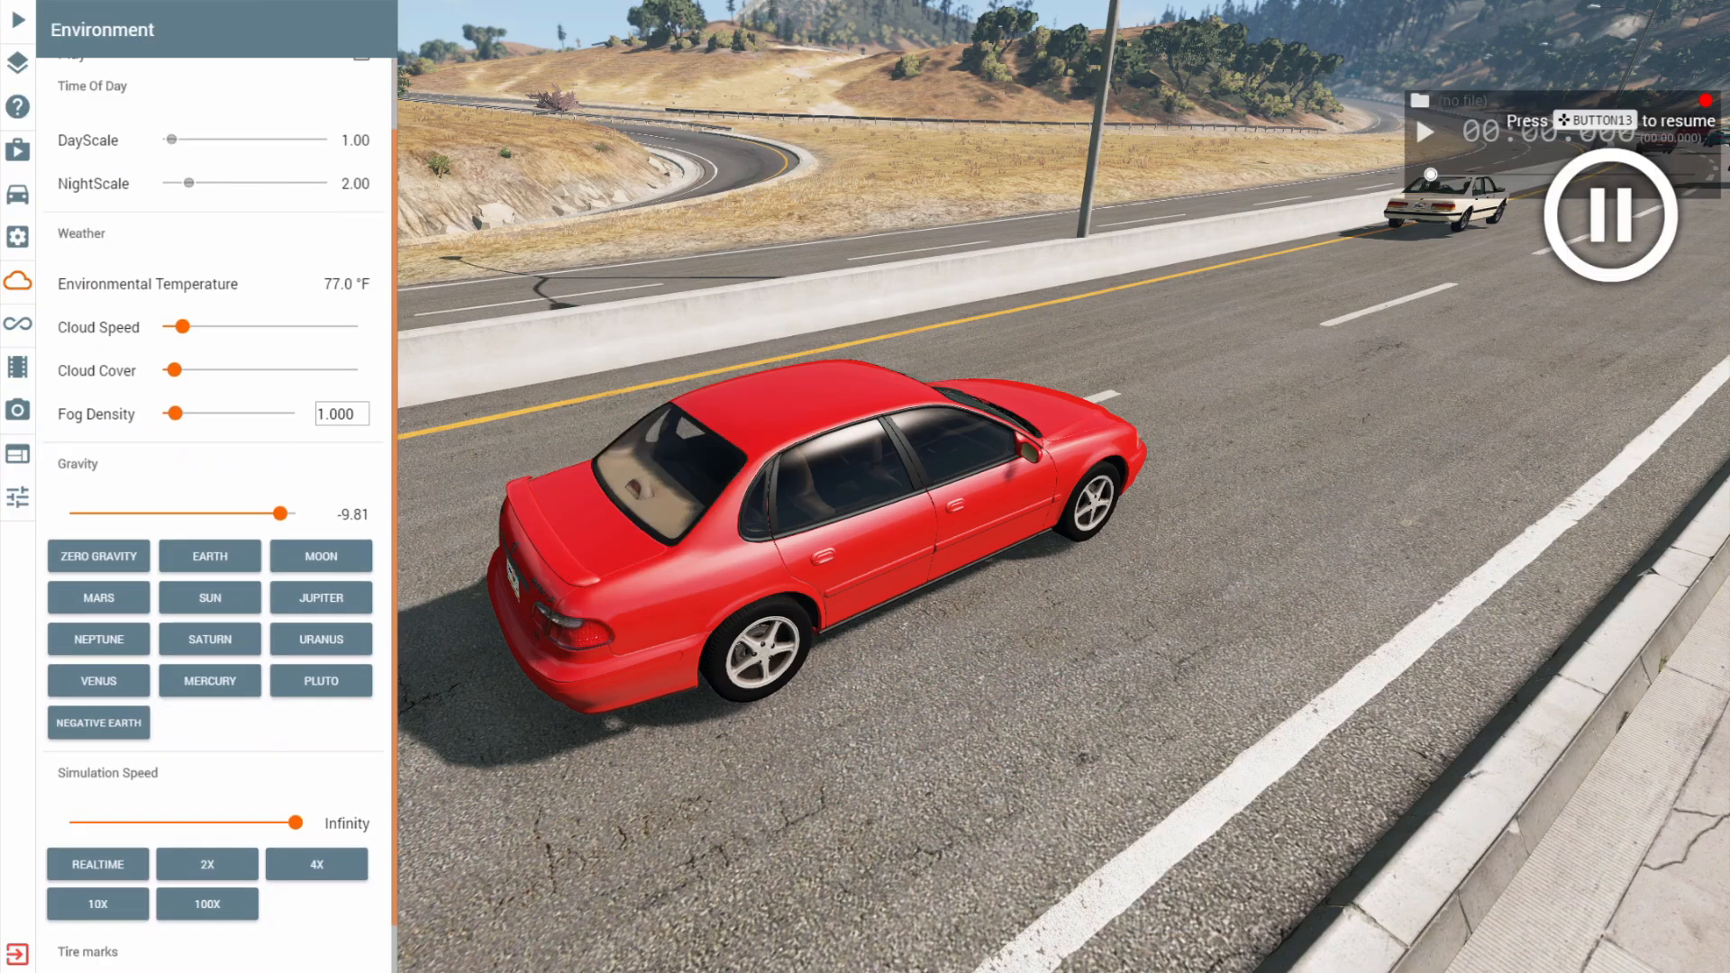
pyautogui.scroll(-3)
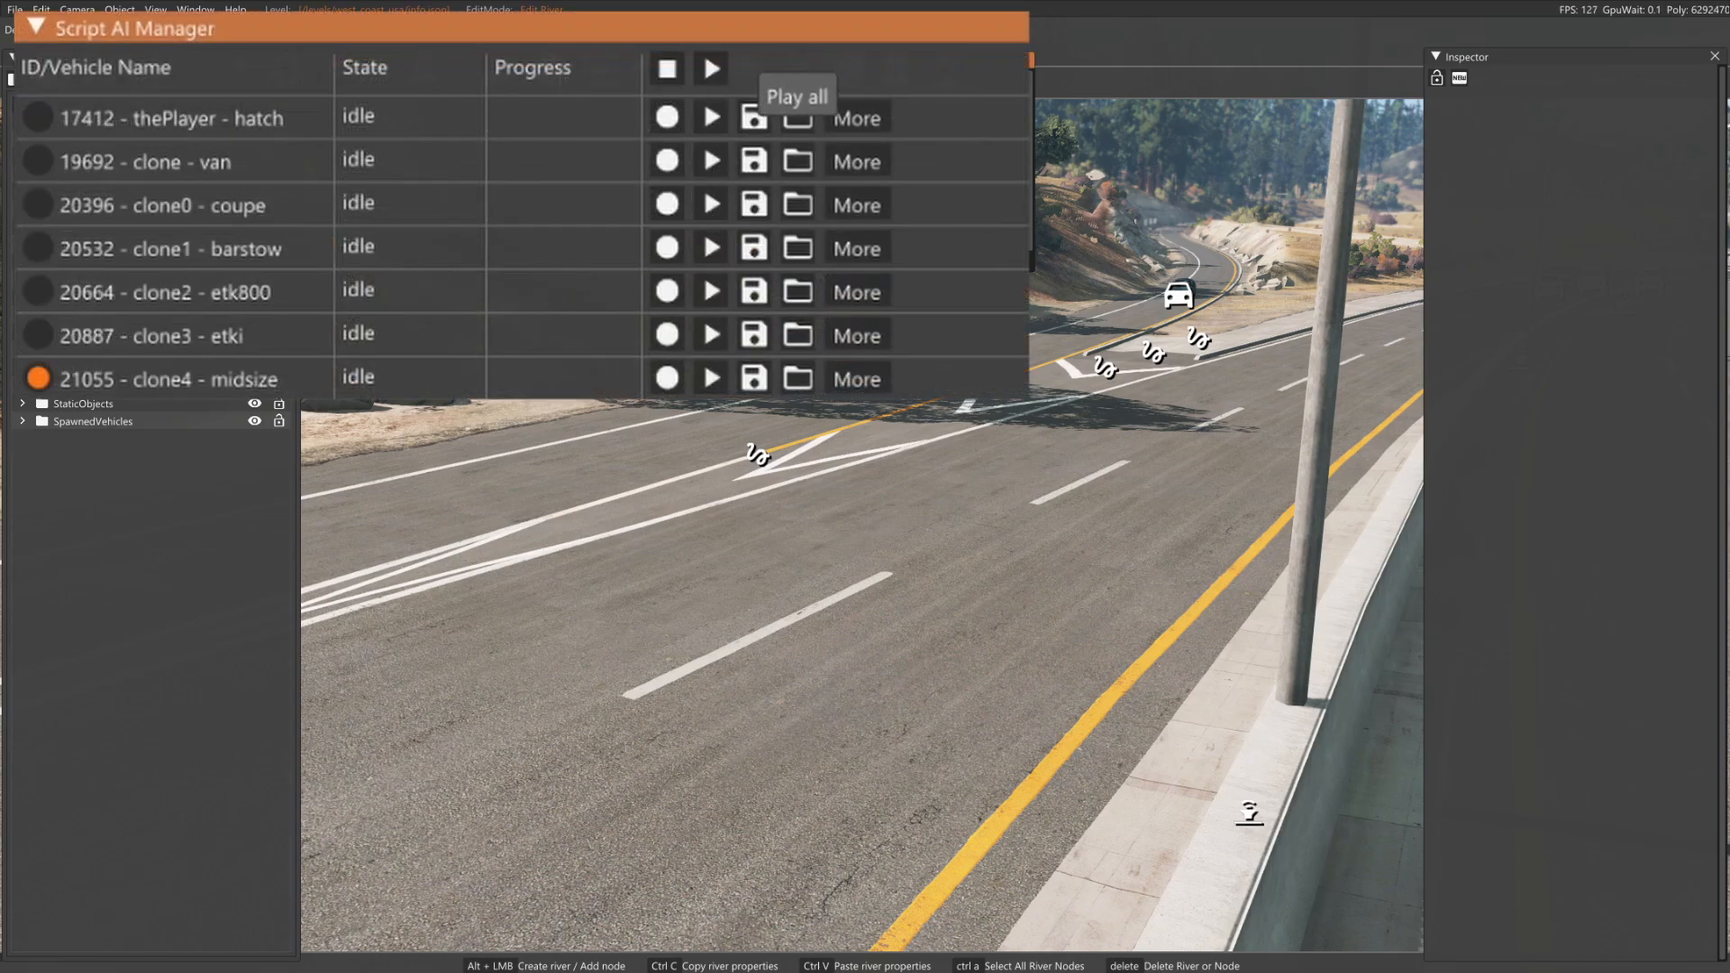
# Play all seven recorded paths at once so the traffic collides in a highway pileup
pyautogui.click(710, 67)
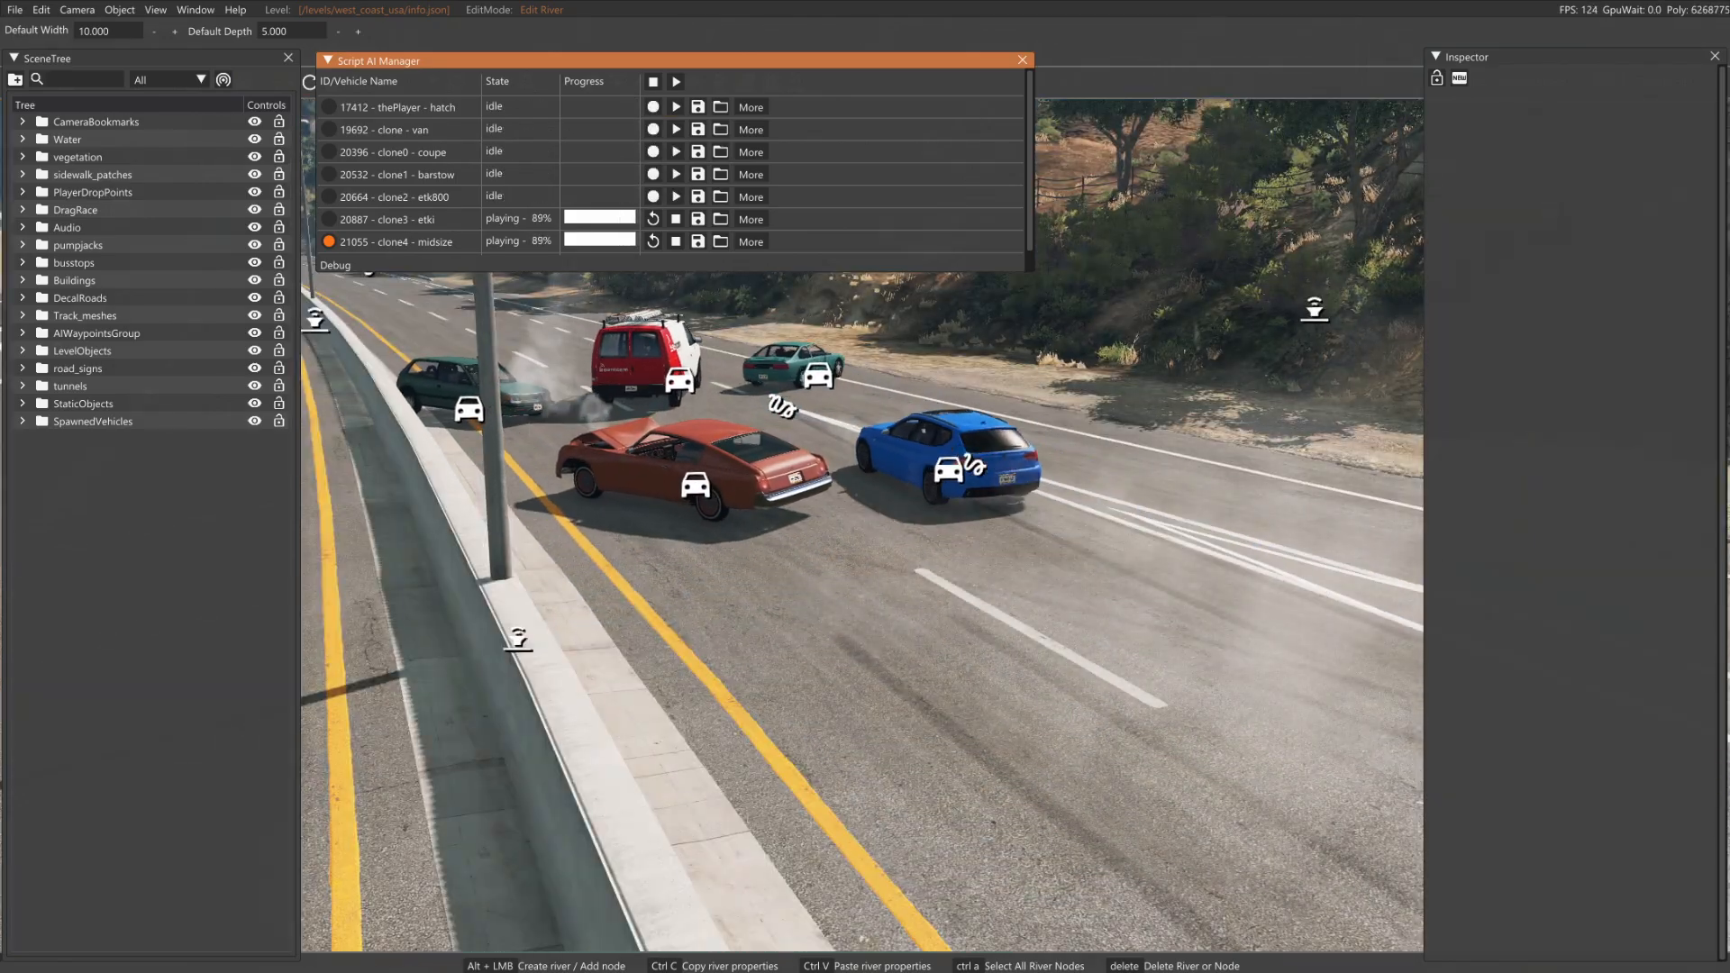
pyautogui.click(652, 81)
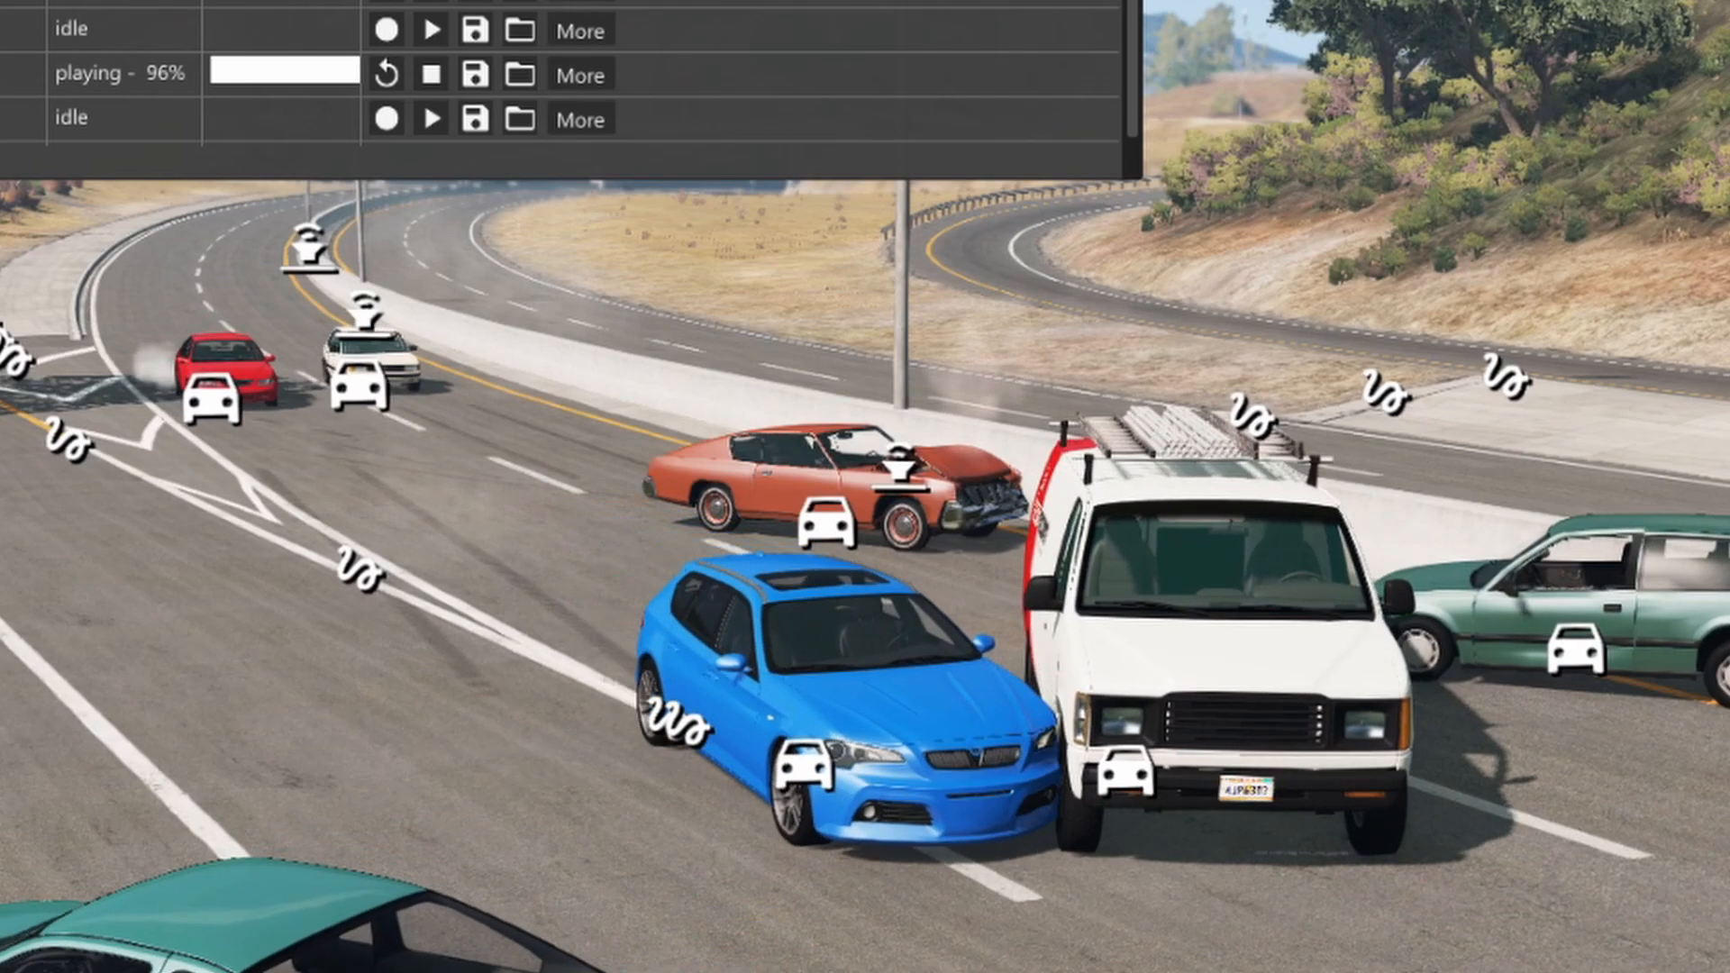
pyautogui.click(430, 74)
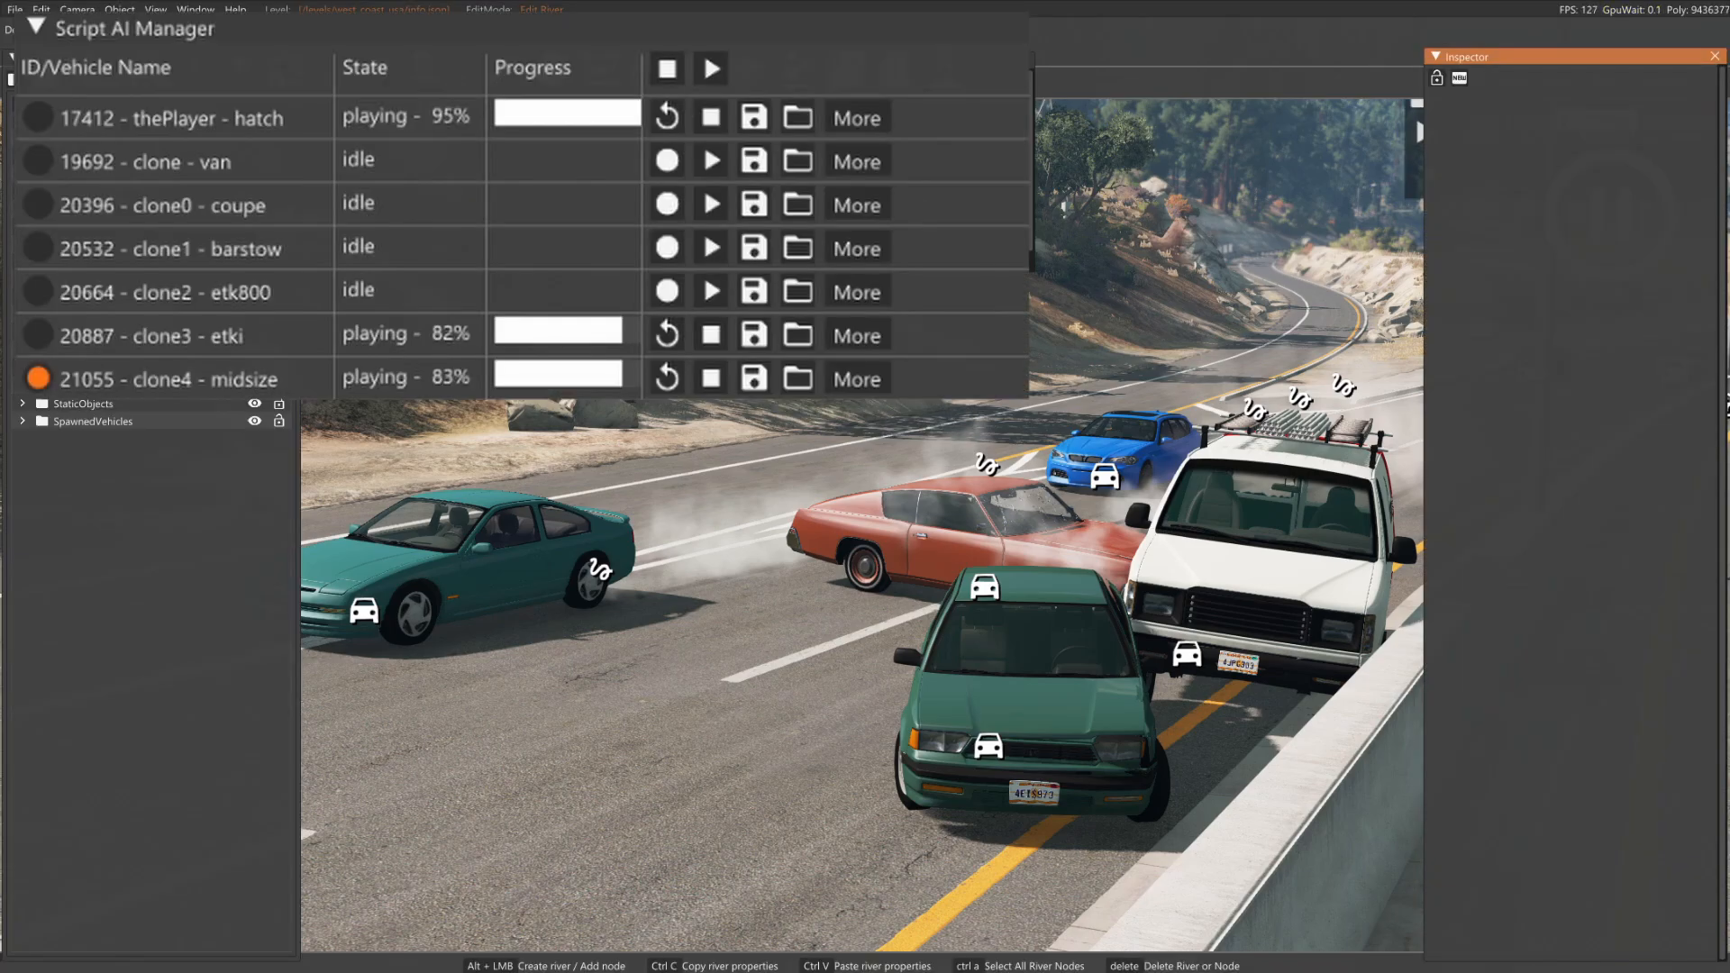
pyautogui.moveTo(711, 378)
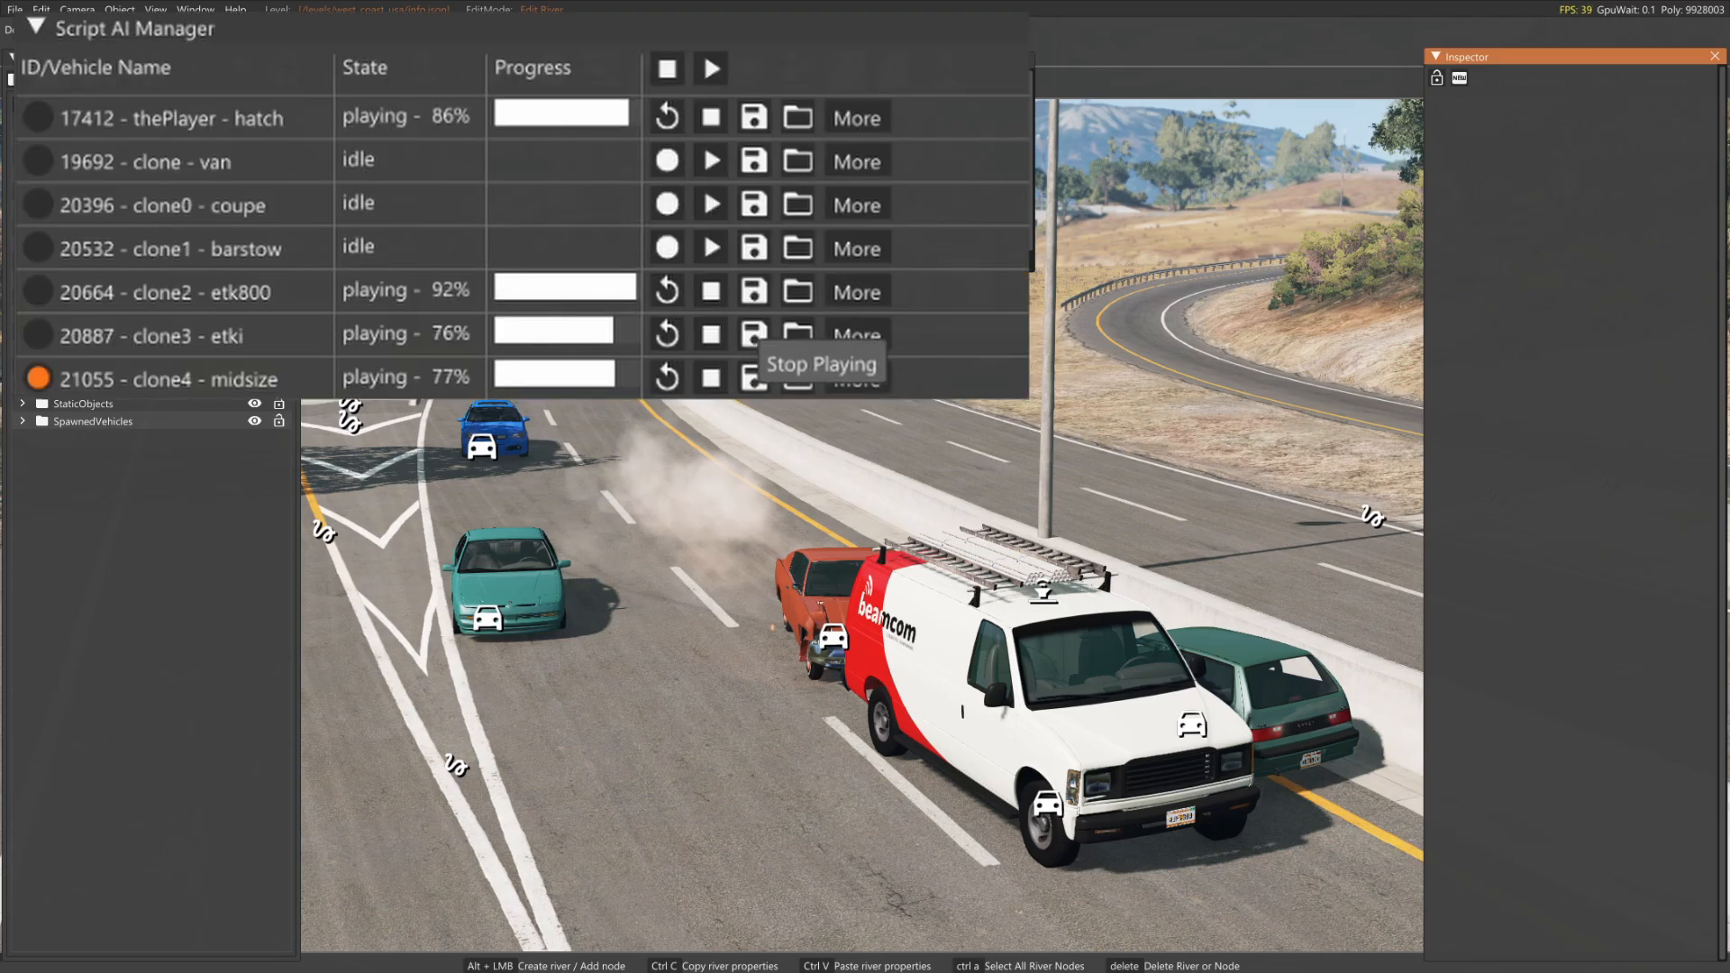
pyautogui.moveTo(665, 377)
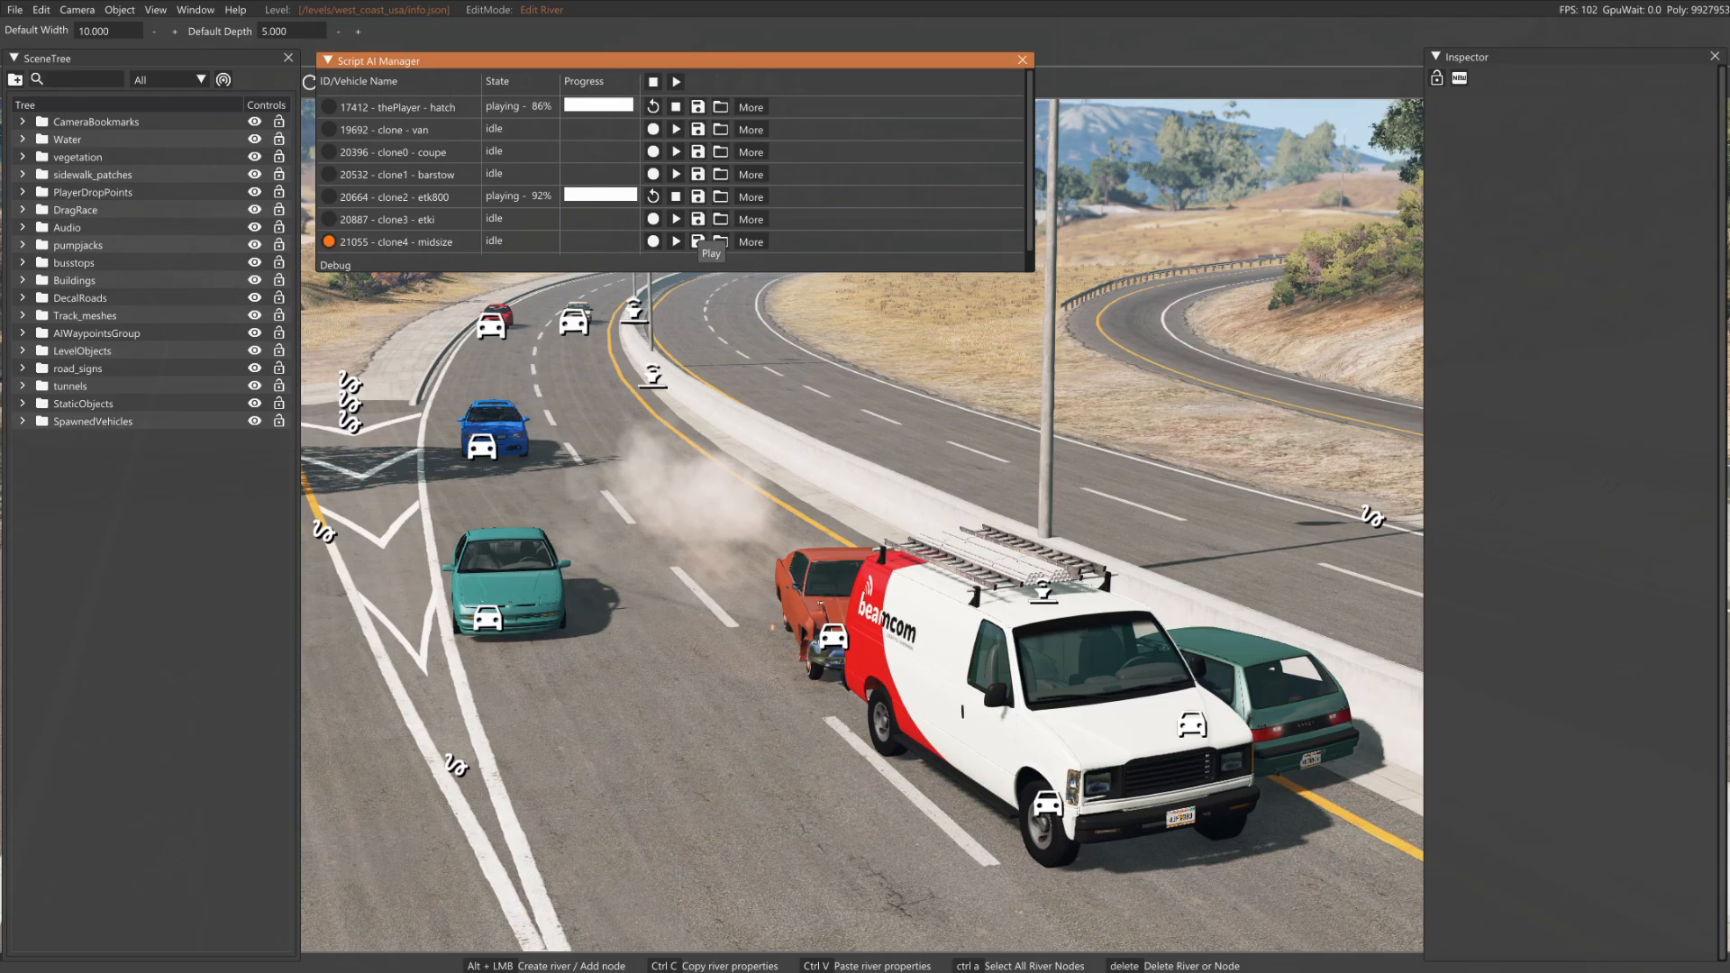
pyautogui.moveTo(676, 240)
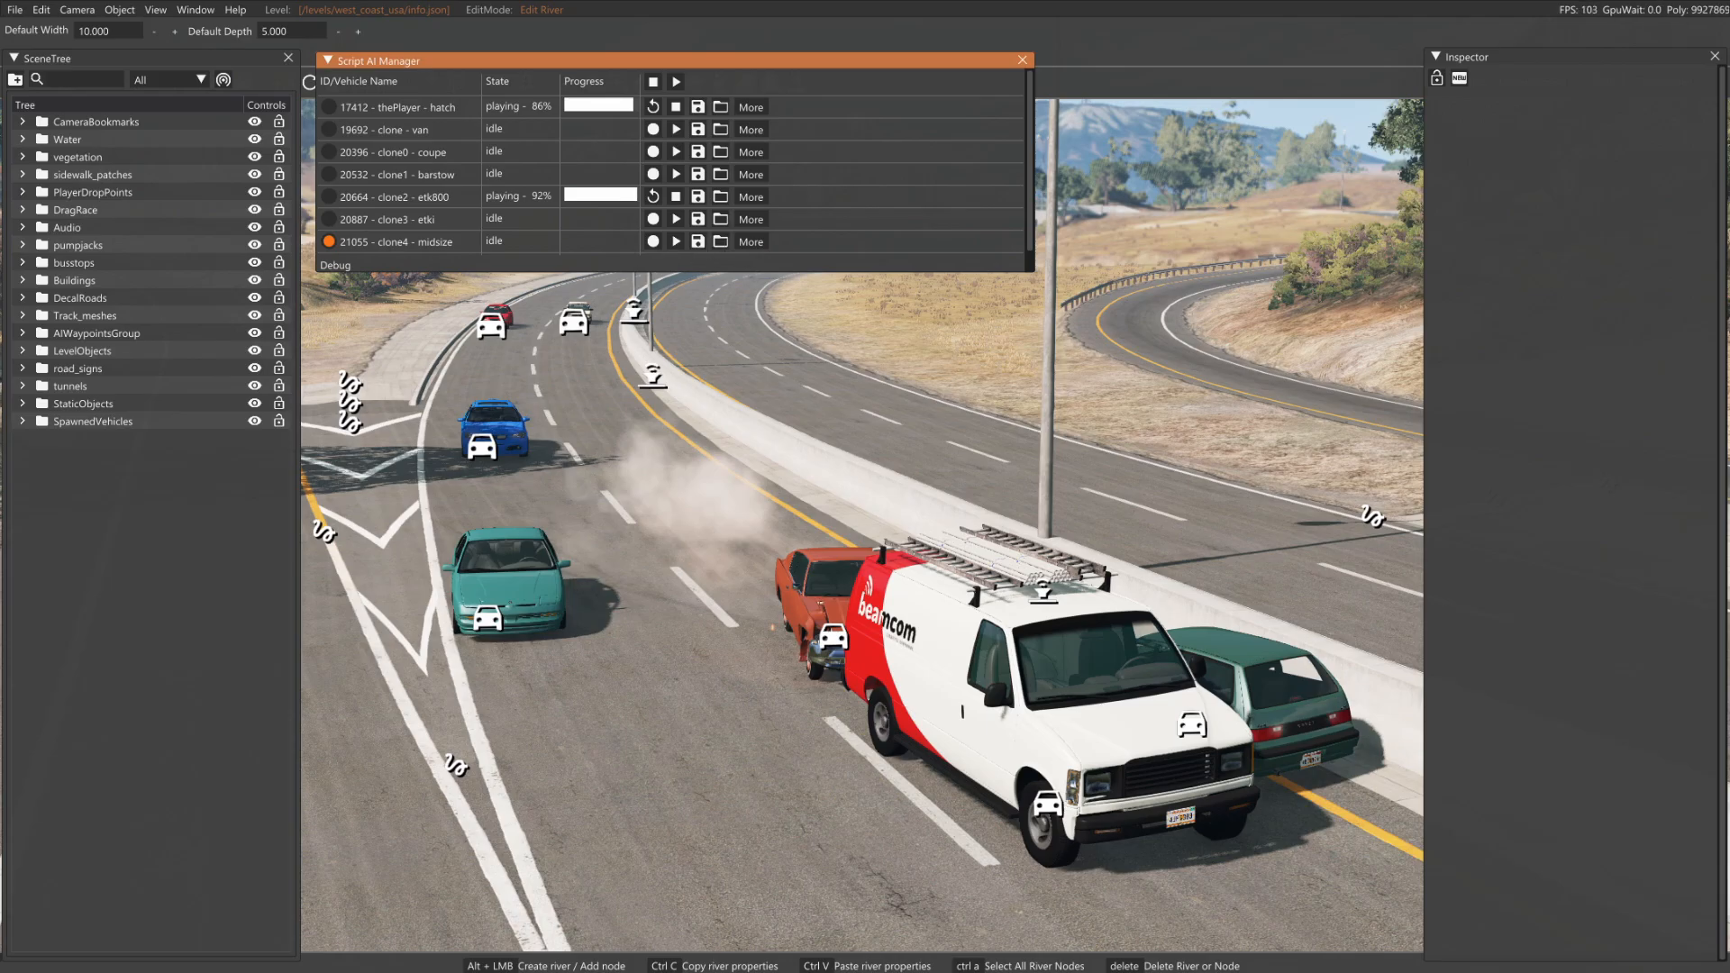